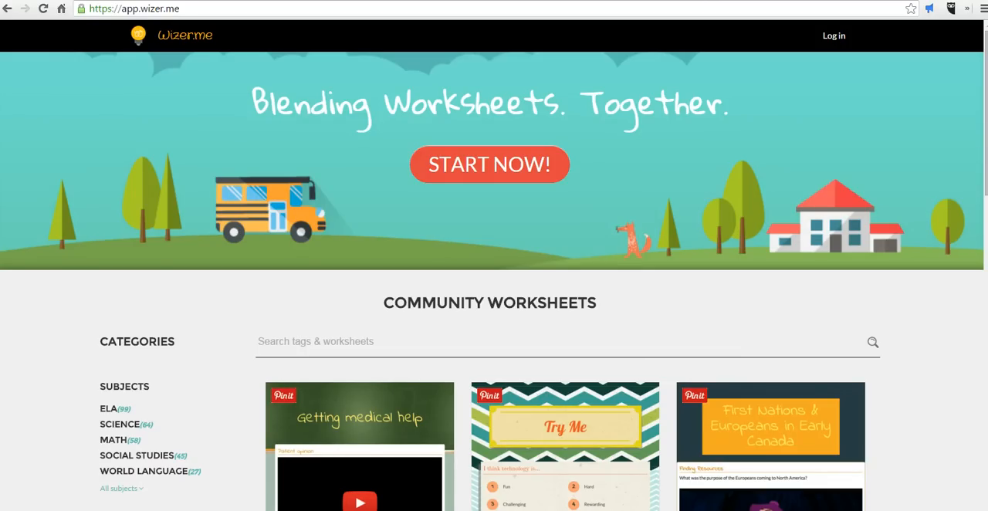
Match Screw to the grooved wheel definition in the Simple Machines preview.
scroll("down", 3)
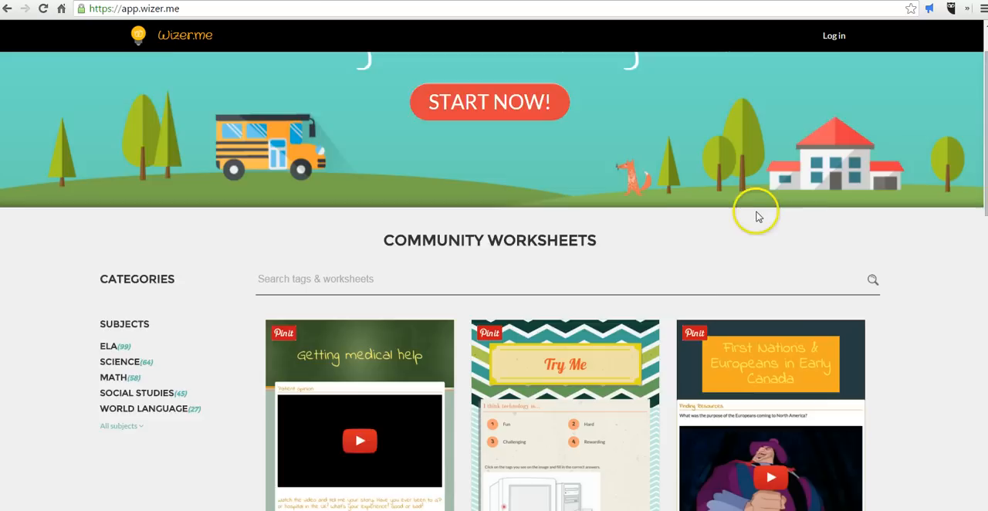
scroll("down", 3)
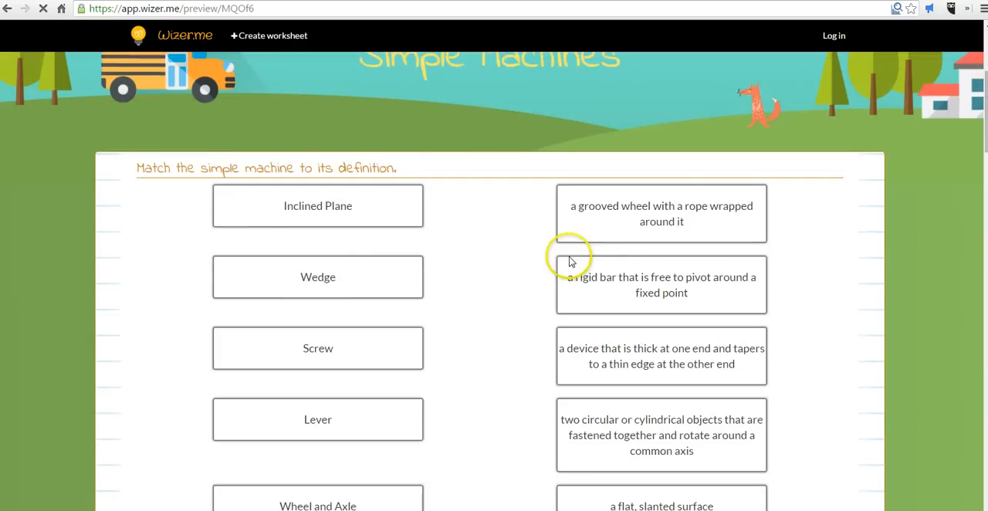
mouse_move(370, 216)
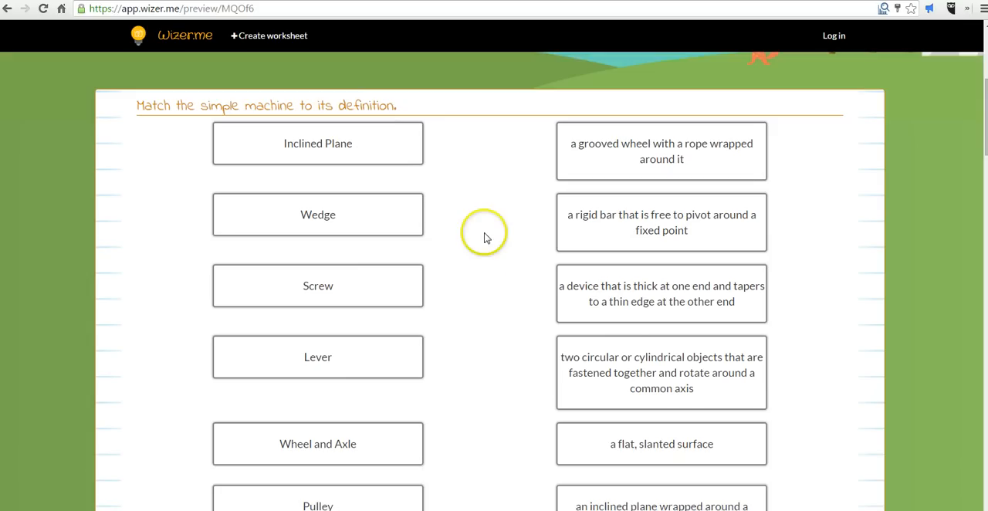
left_click_drag(397, 289, 662, 144)
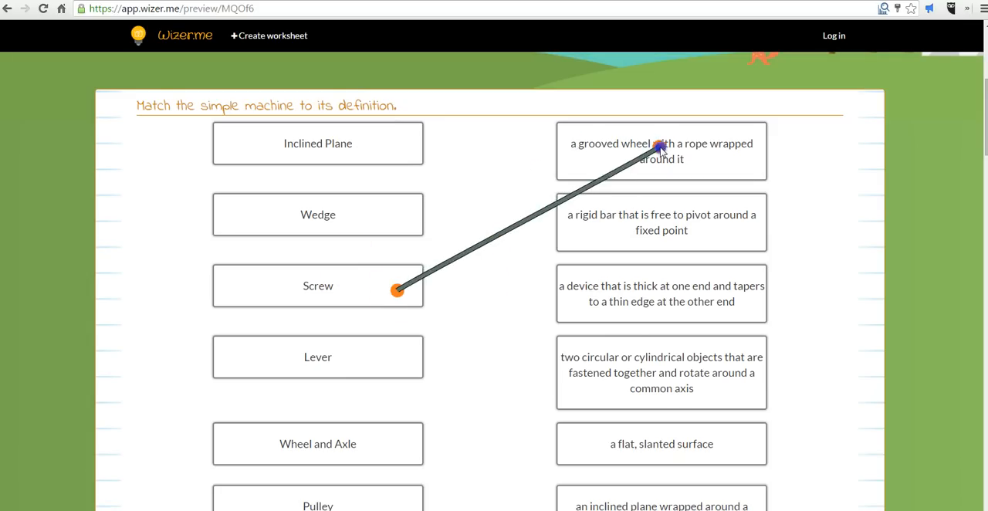
left_click_drag(397, 289, 557, 151)
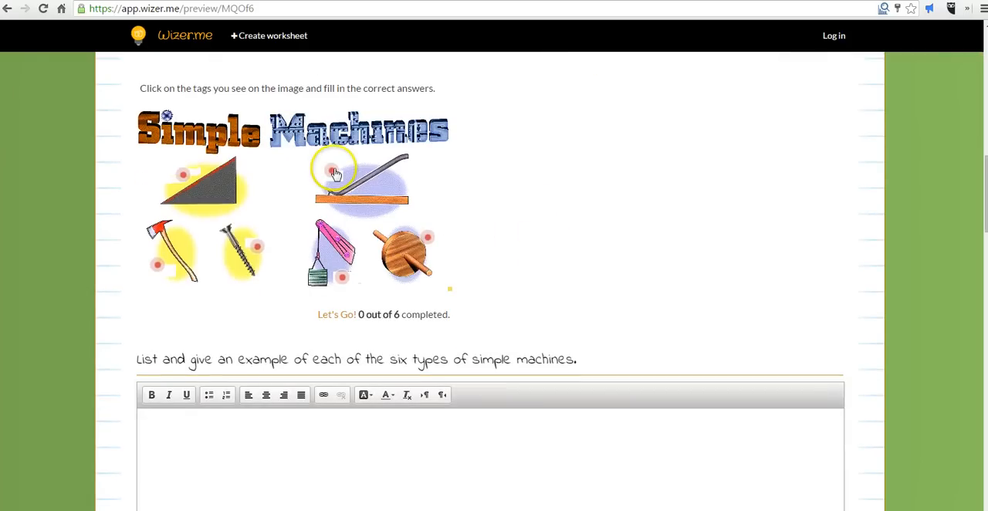
Answer the lever picture tag with 'Lever' and scroll through the worksheet.
left_click(330, 169)
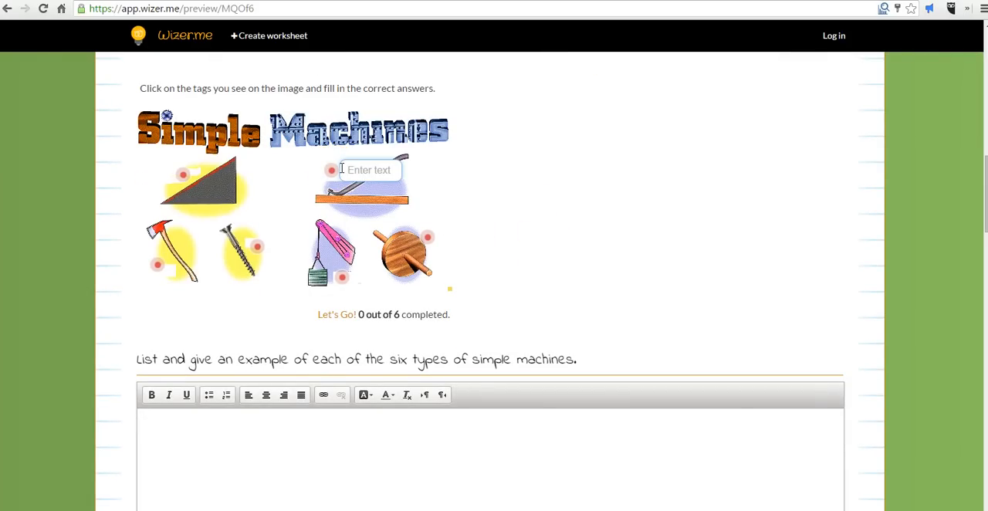
type("Lever")
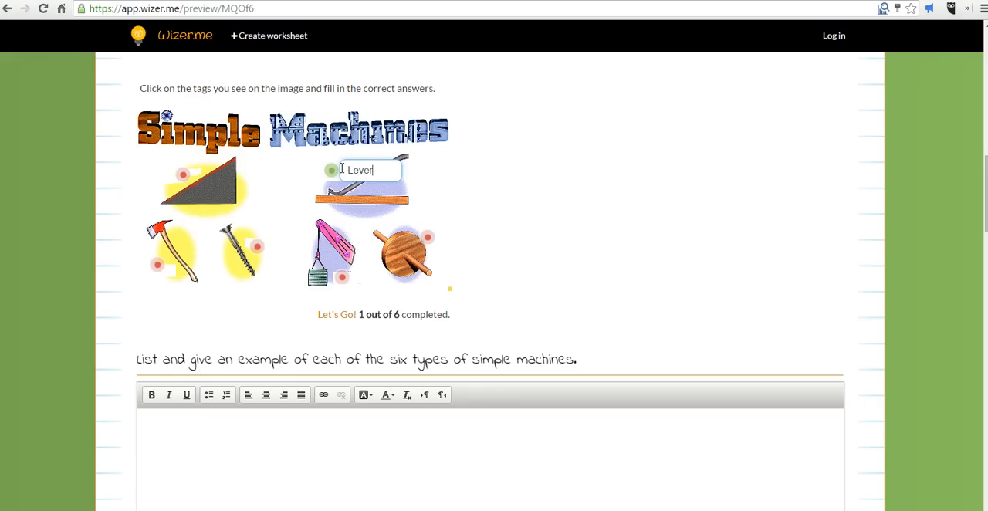
scroll("down", 3)
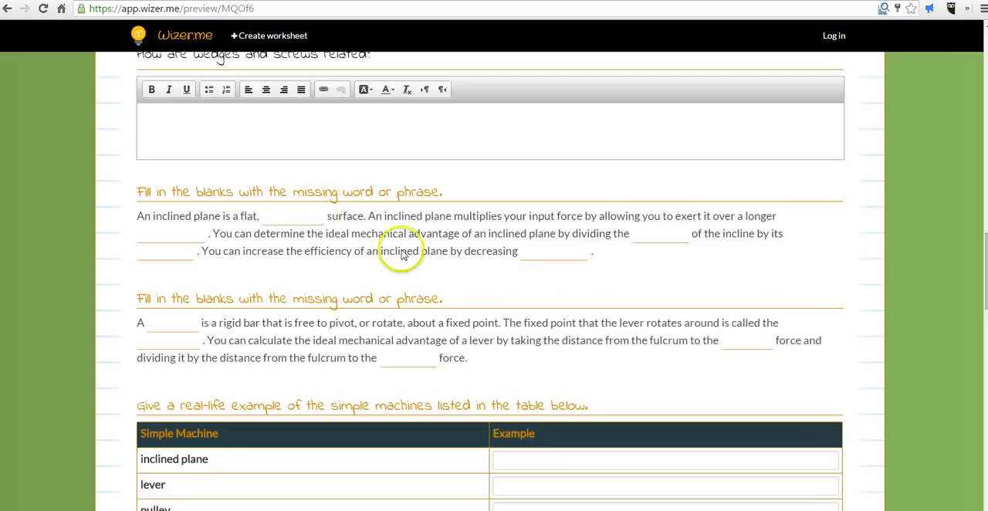
scroll("down", 3)
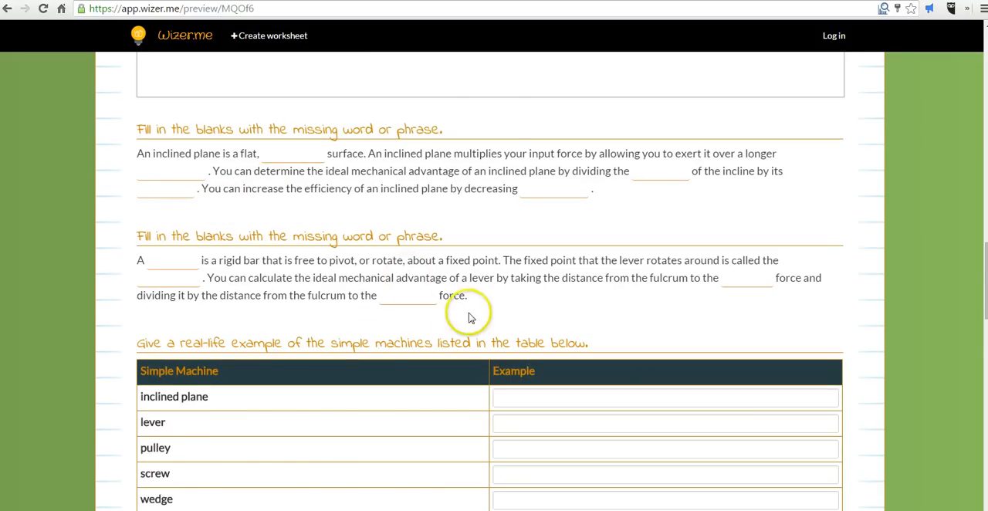
scroll("down", 3)
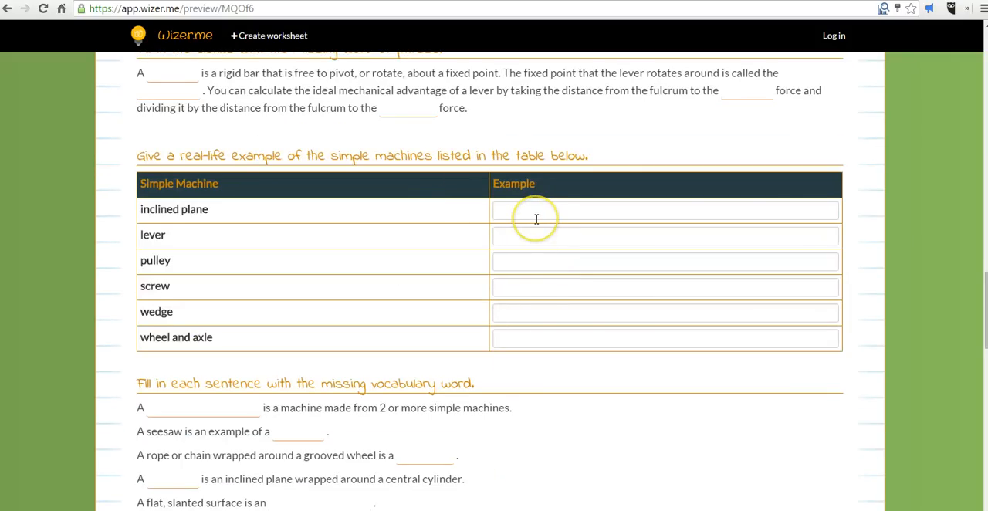
scroll("down", 3)
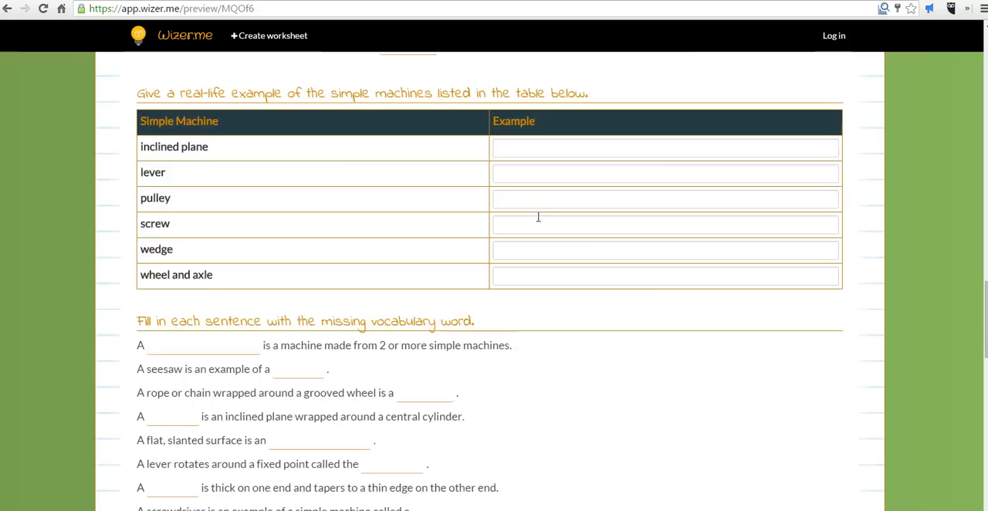
scroll("up", 3)
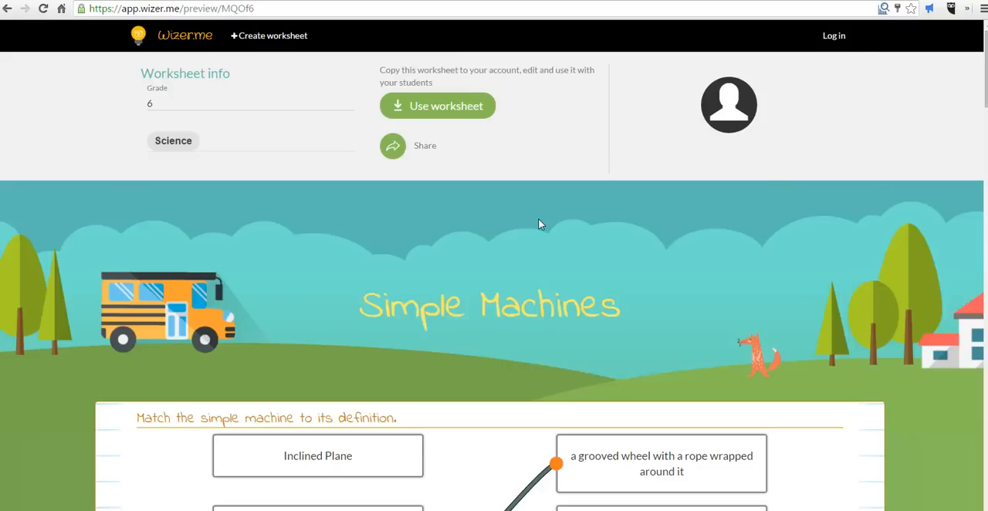
Log in to Wizer.me with Google sign-in, choosing the Google account.
left_click(834, 35)
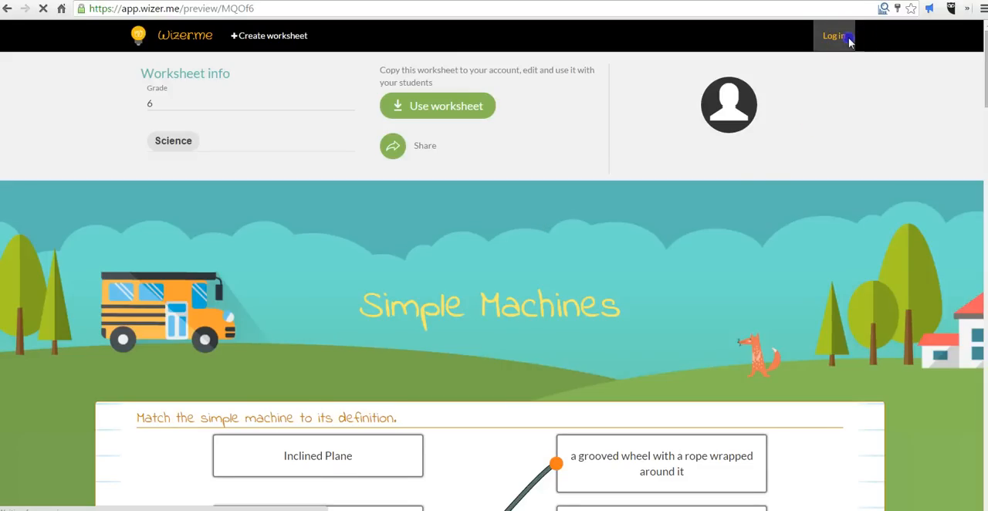
left_click(834, 35)
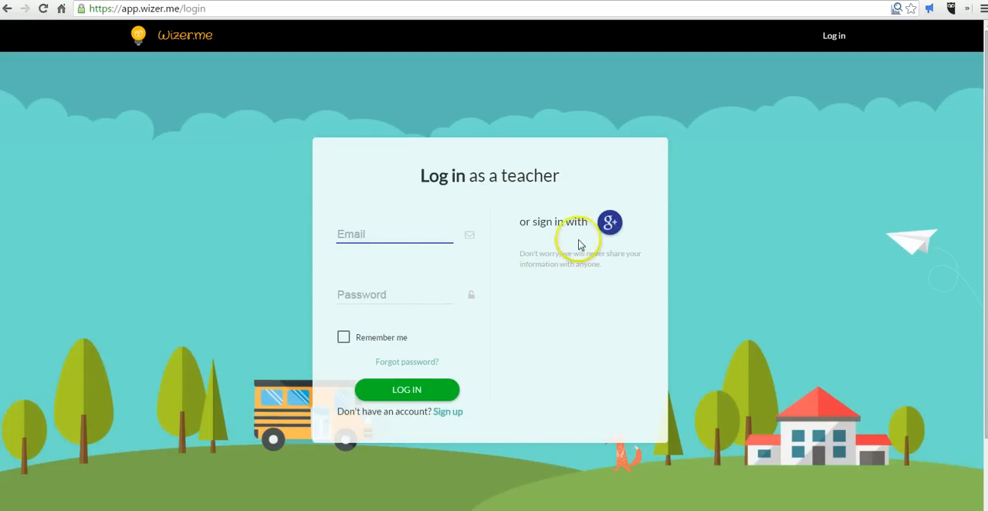
left_click(608, 222)
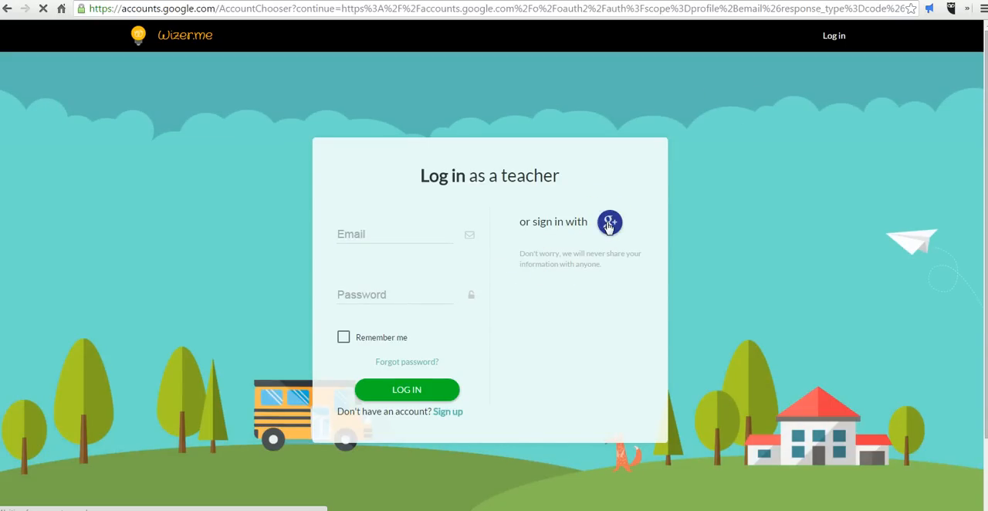
left_click(608, 222)
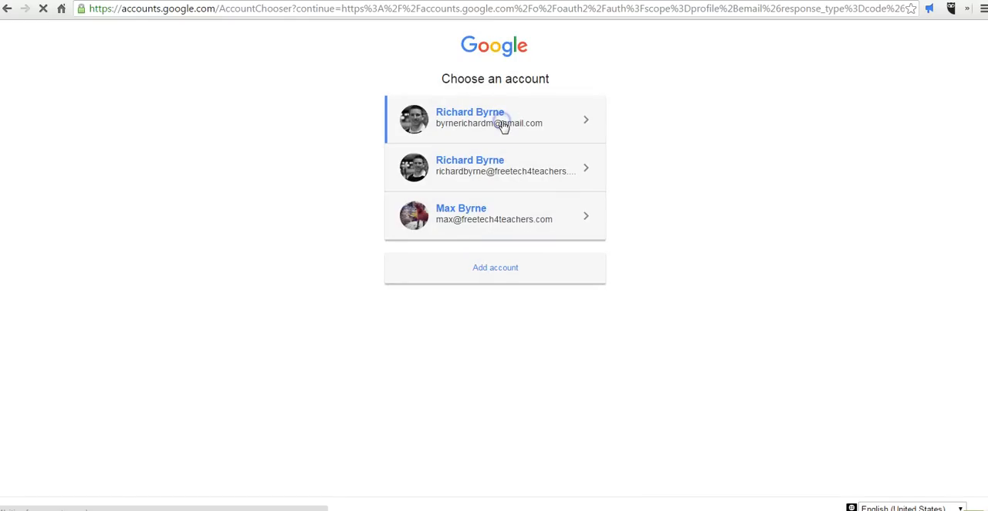
left_click(495, 120)
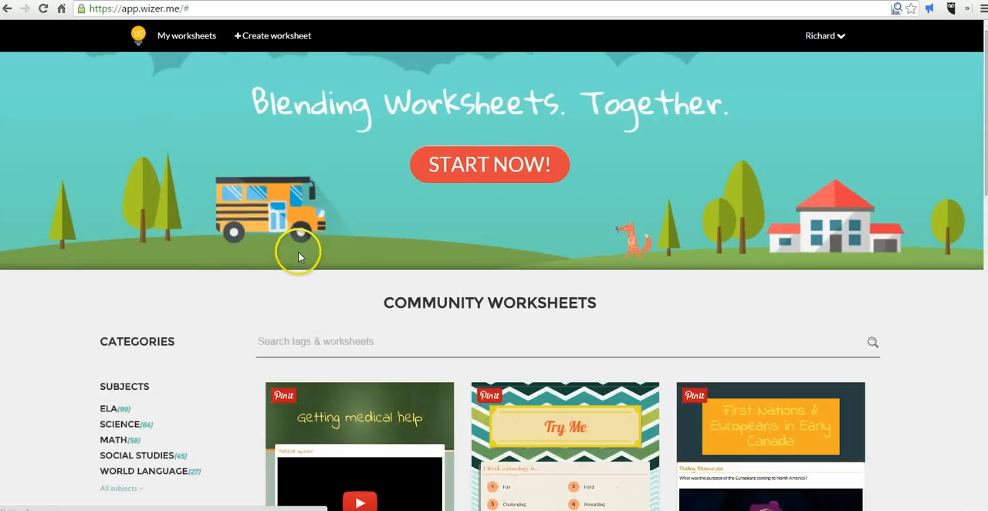
Find the Simple Machines worksheet card and use it to make a personal copy.
scroll("down", 3)
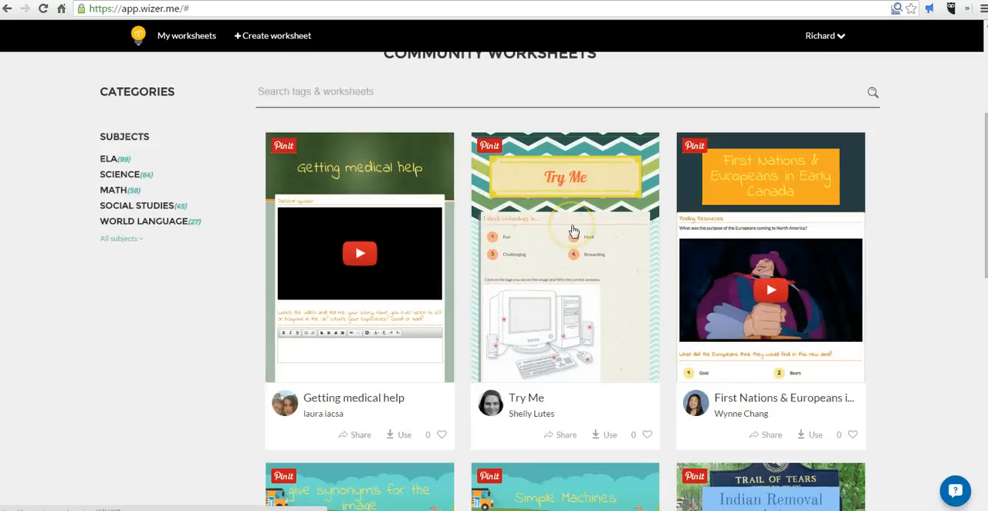
scroll("down", 3)
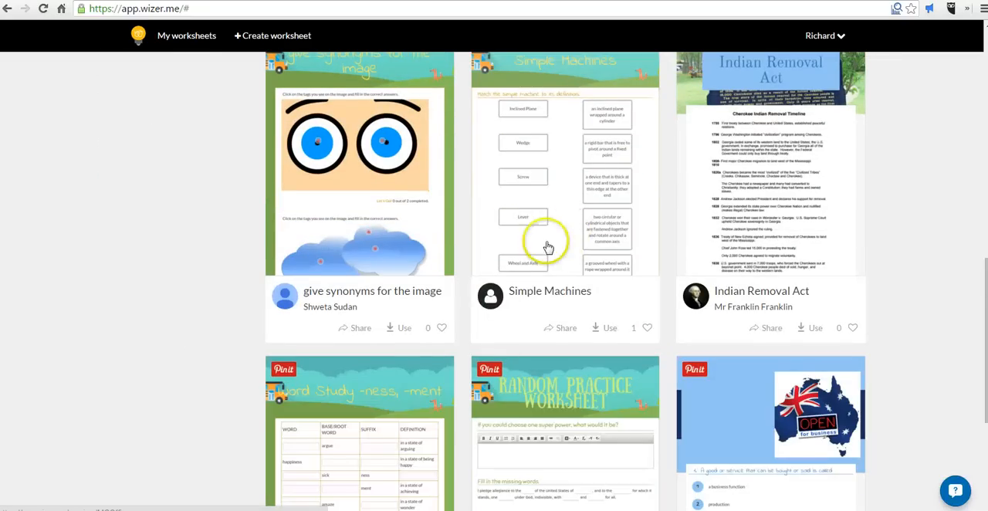
mouse_move(605, 328)
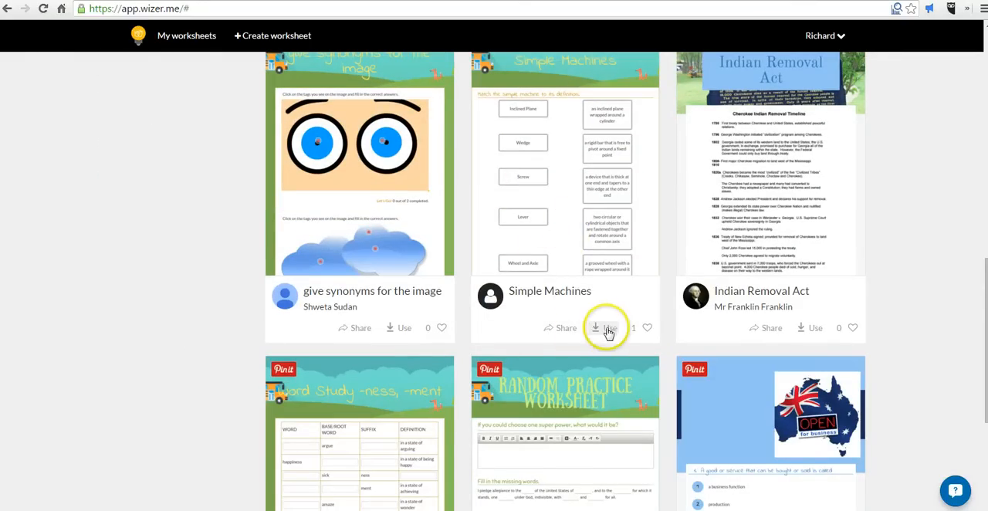
left_click(618, 328)
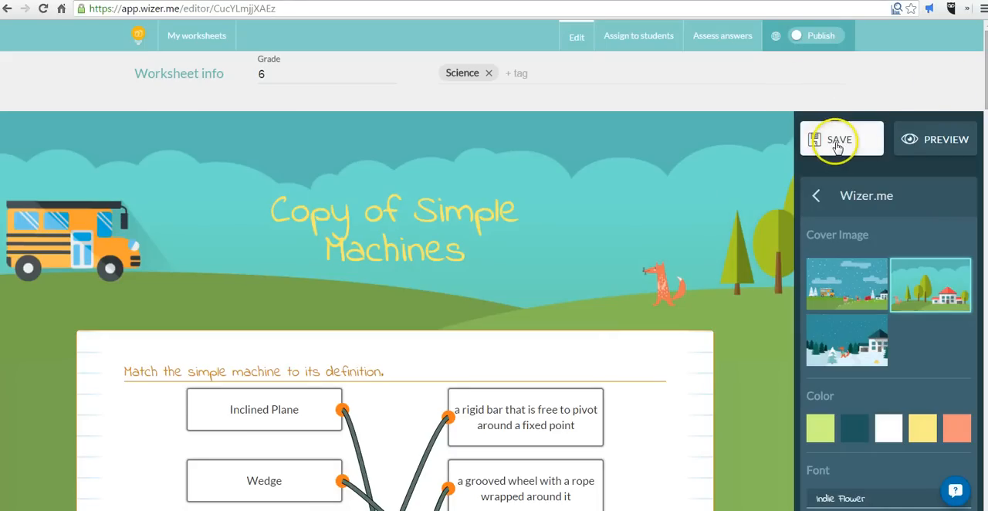
Save the copy, assign it to Mr. Byrne's Class, and reveal the class PIN code.
left_click(839, 139)
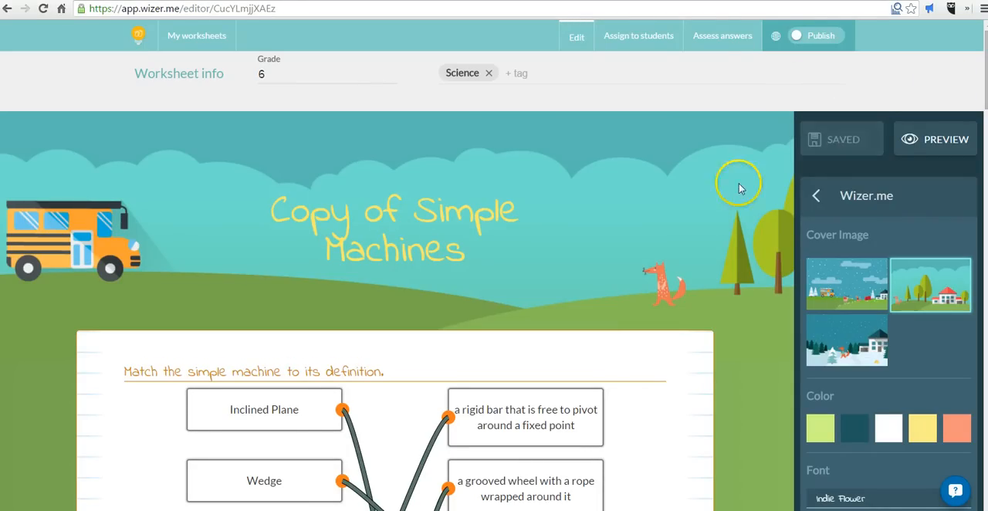
mouse_move(642, 43)
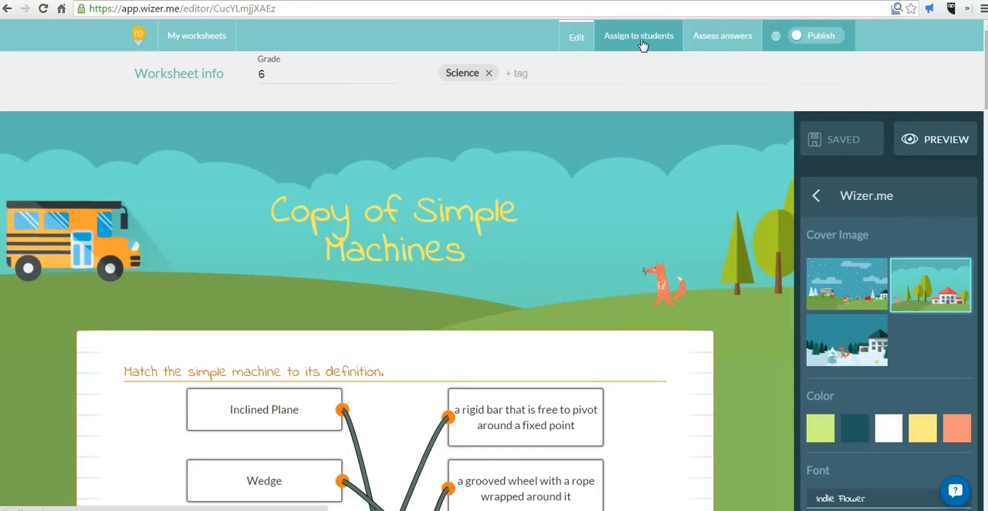
left_click(638, 36)
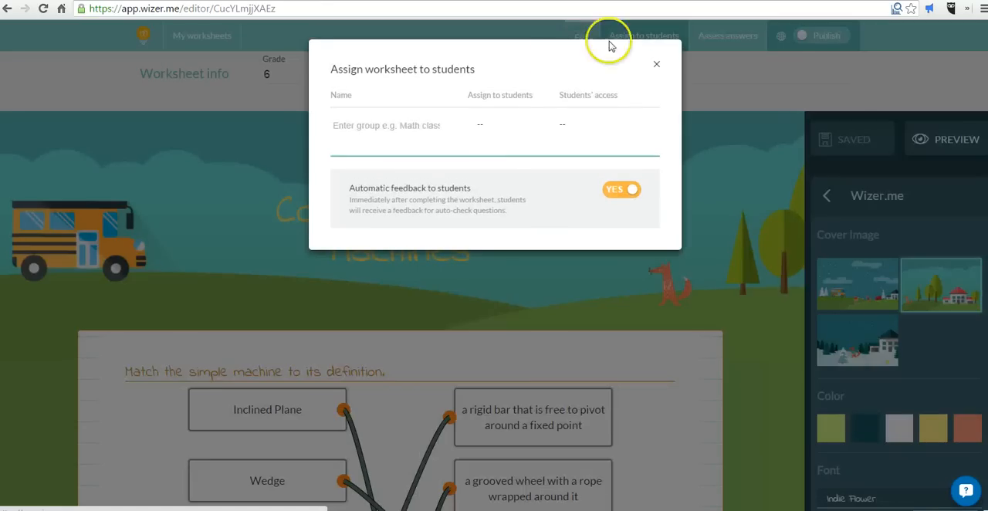
mouse_move(407, 206)
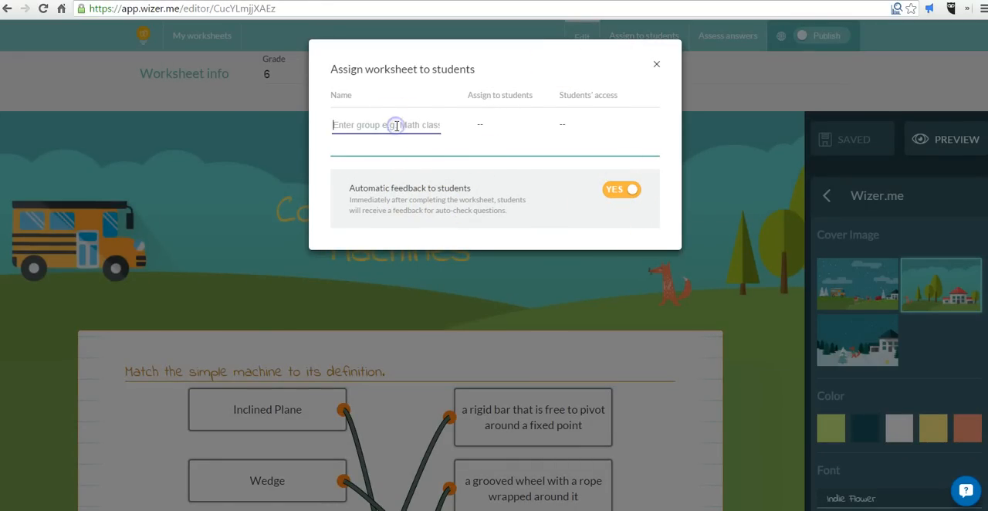
type("Mr. By")
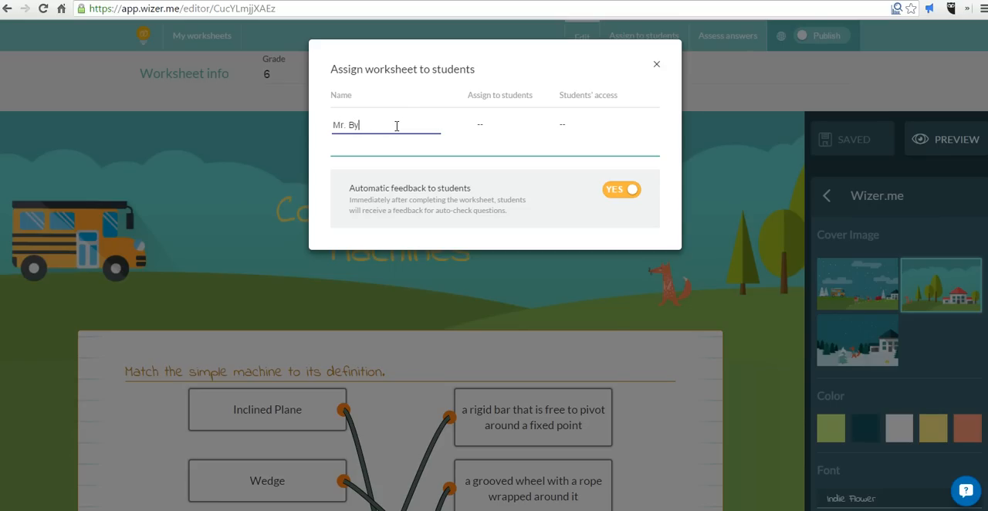
type("rne's Class")
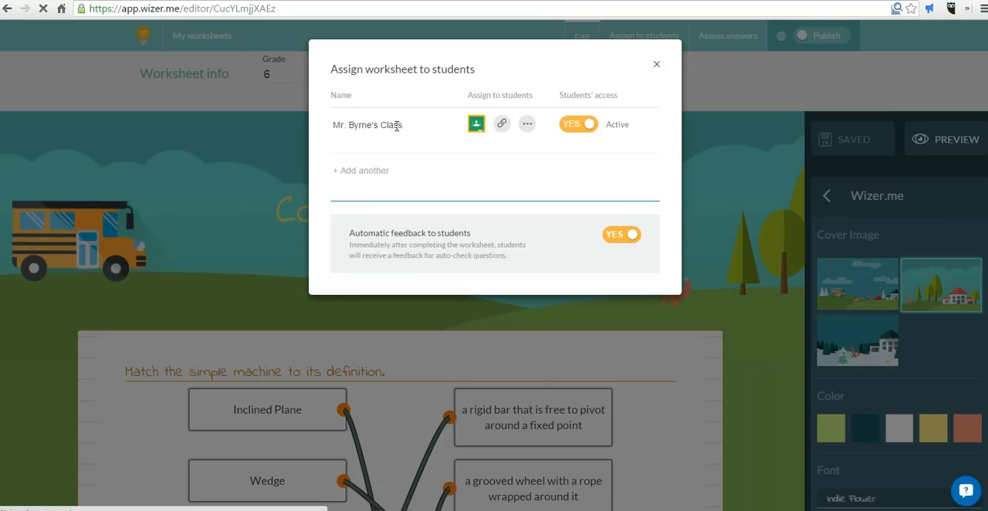
mouse_move(476, 124)
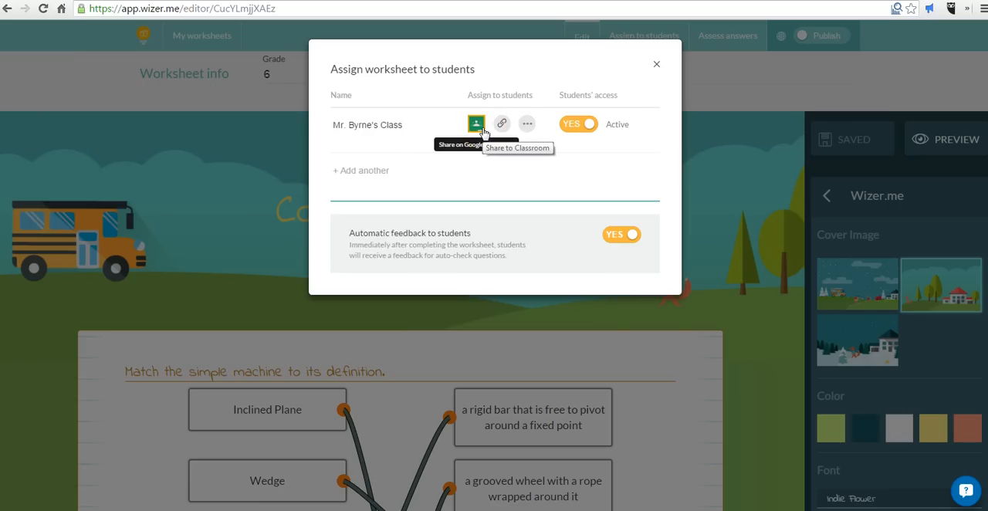
mouse_move(501, 124)
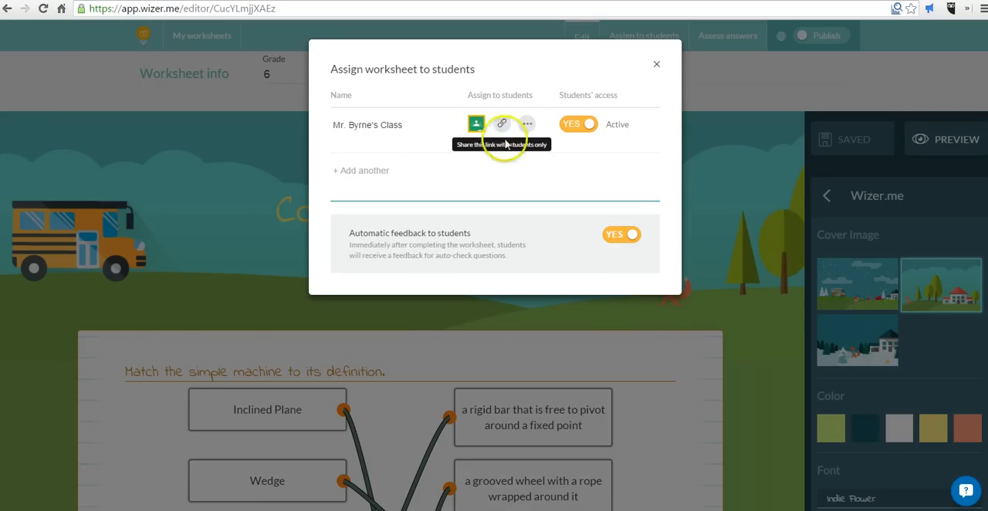
mouse_move(527, 123)
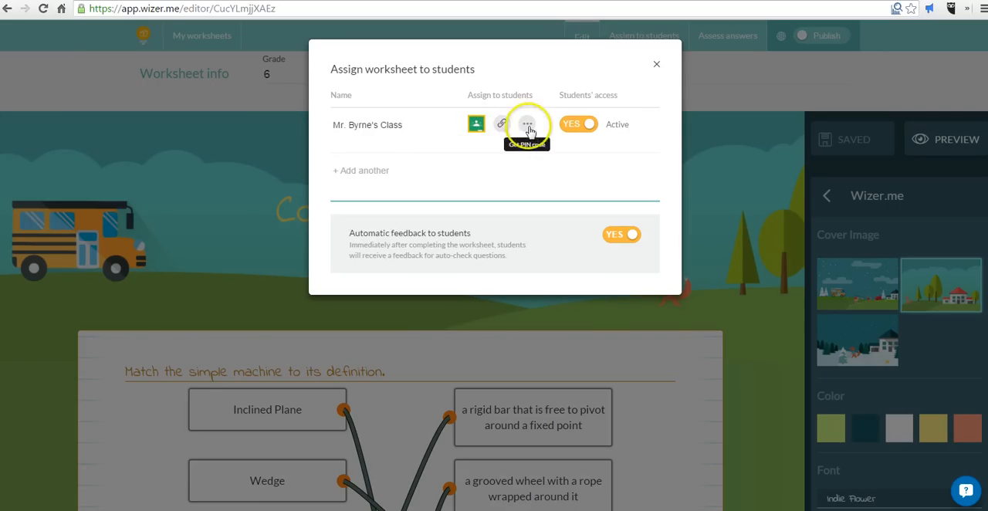
left_click(525, 123)
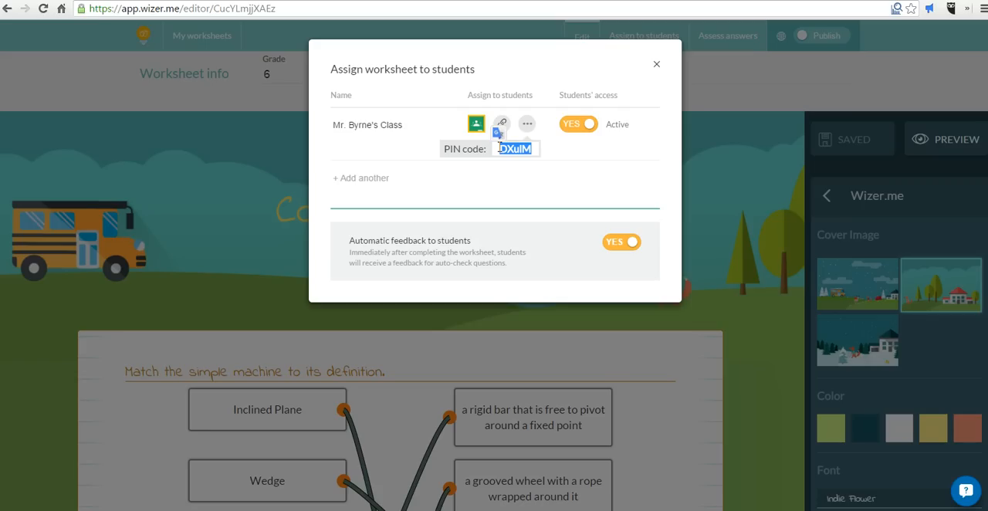
mouse_move(700, 56)
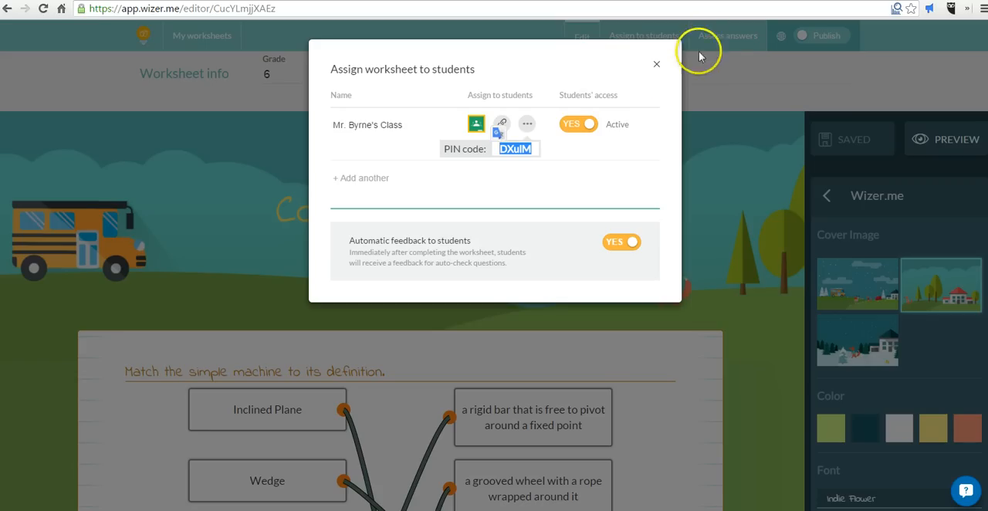
Close the assignment dialog and start a new blank worksheet from My worksheets.
left_click(656, 64)
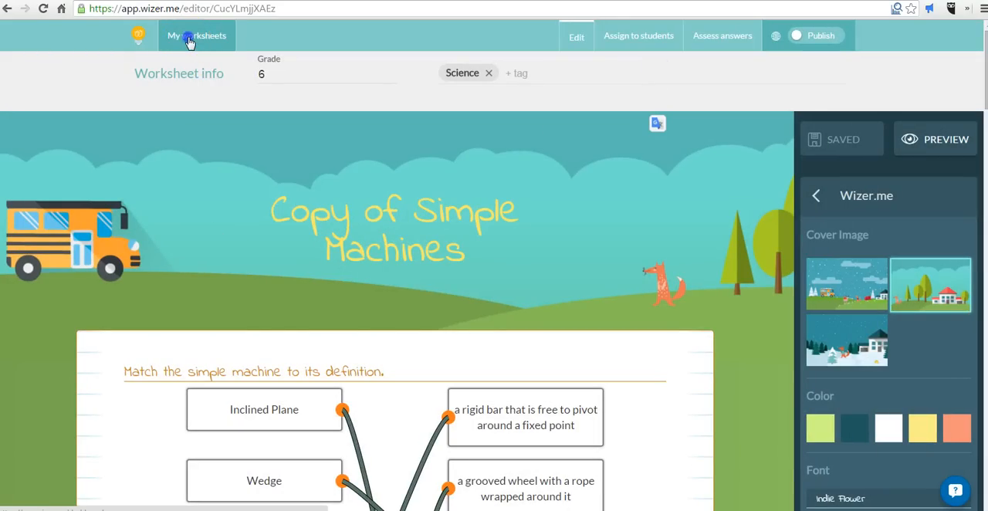
left_click(189, 36)
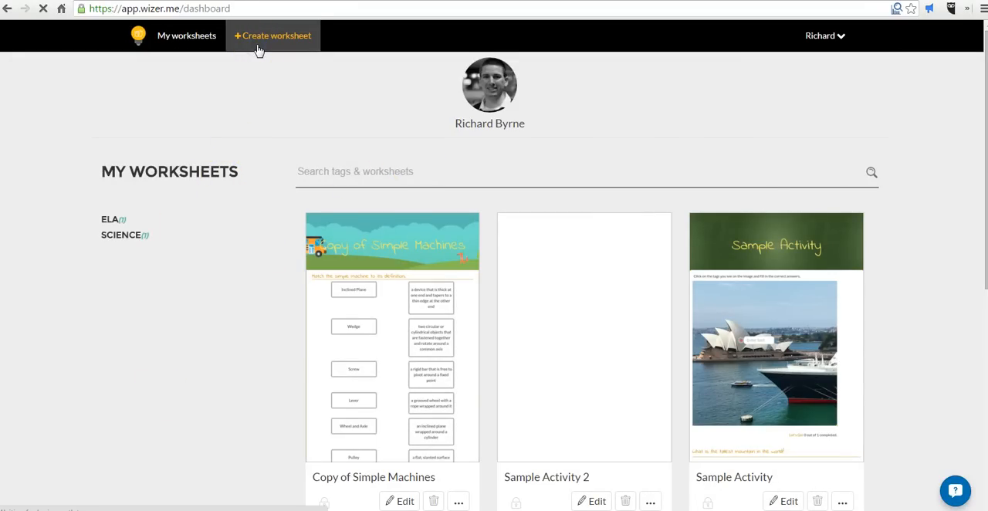
left_click(273, 35)
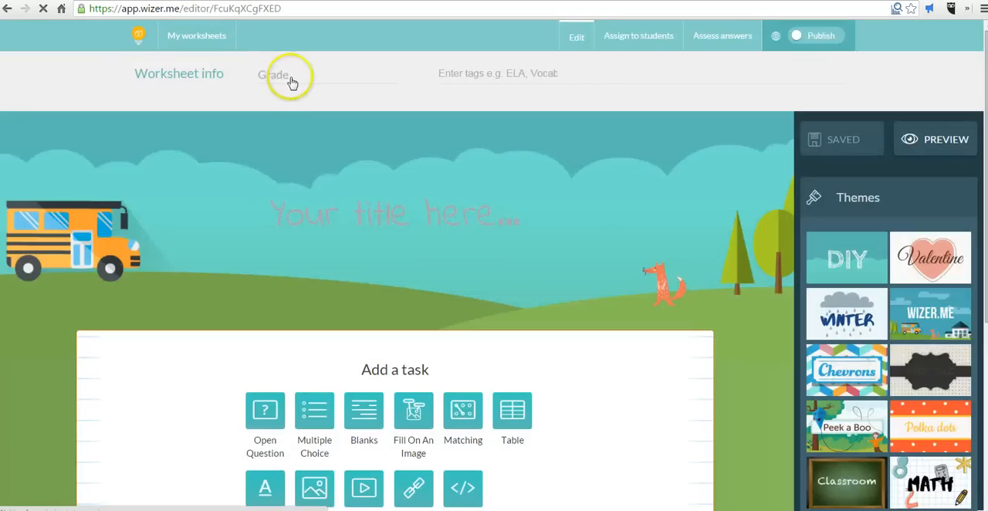
Enter grade 9 and add the Social Studies subject tag.
left_click(309, 74)
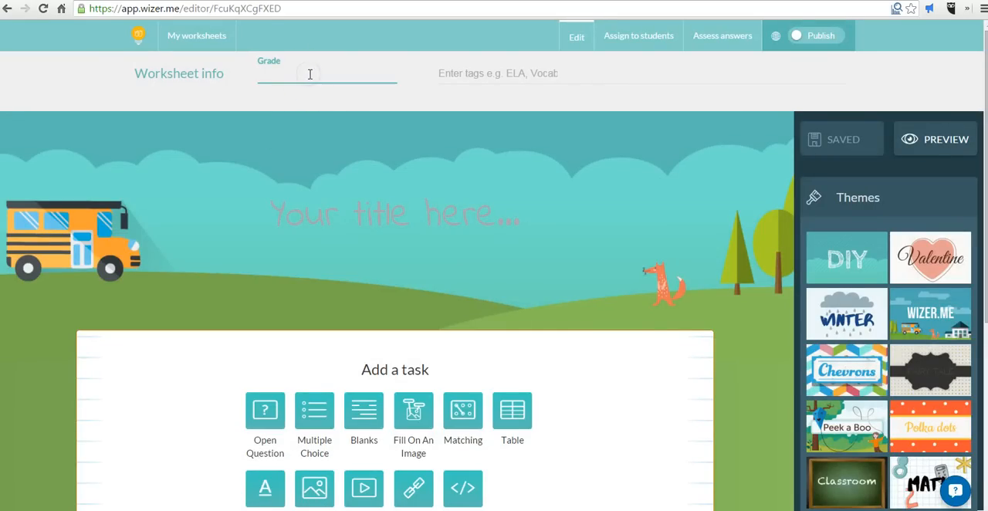
type("9")
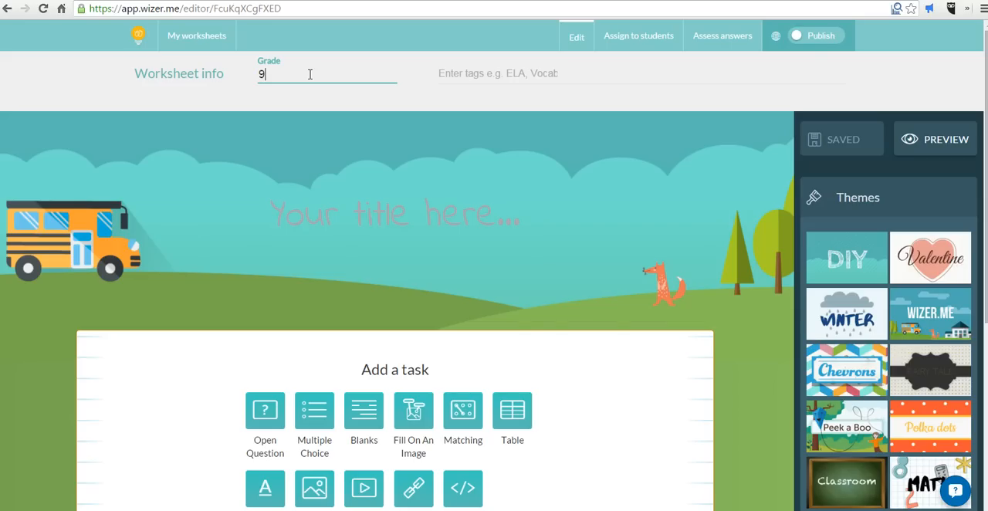
left_click(549, 73)
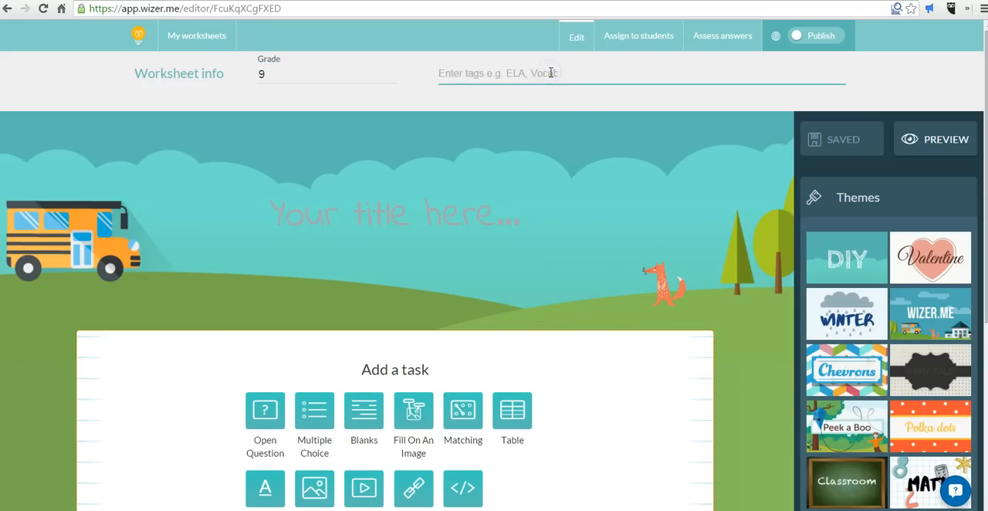
type("Social")
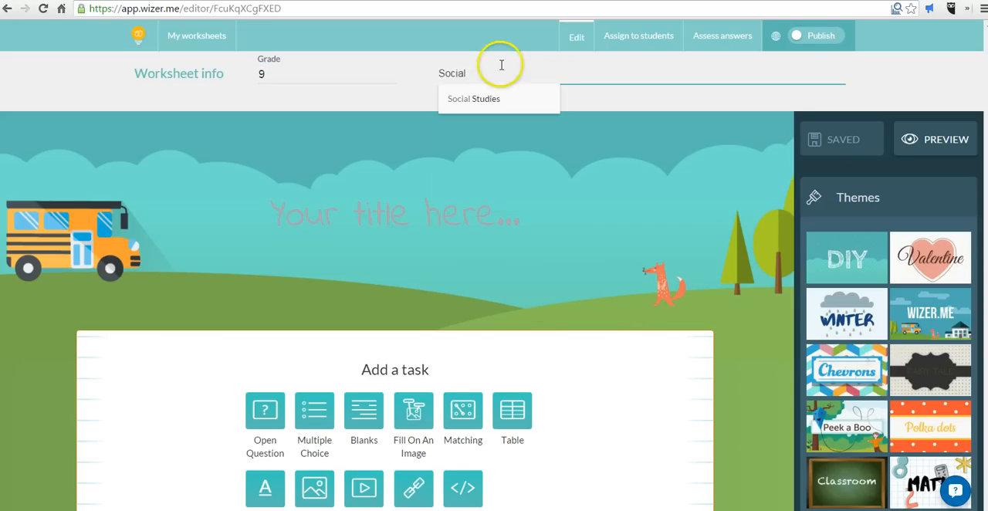
left_click(475, 98)
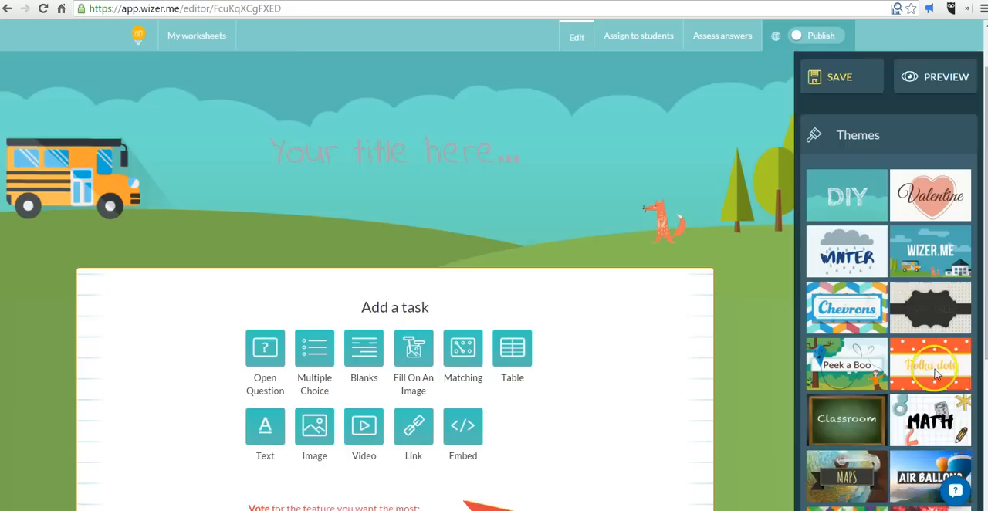
Apply the Classroom chalkboard theme and title the worksheet 'Sample #3'.
scroll("down", 3)
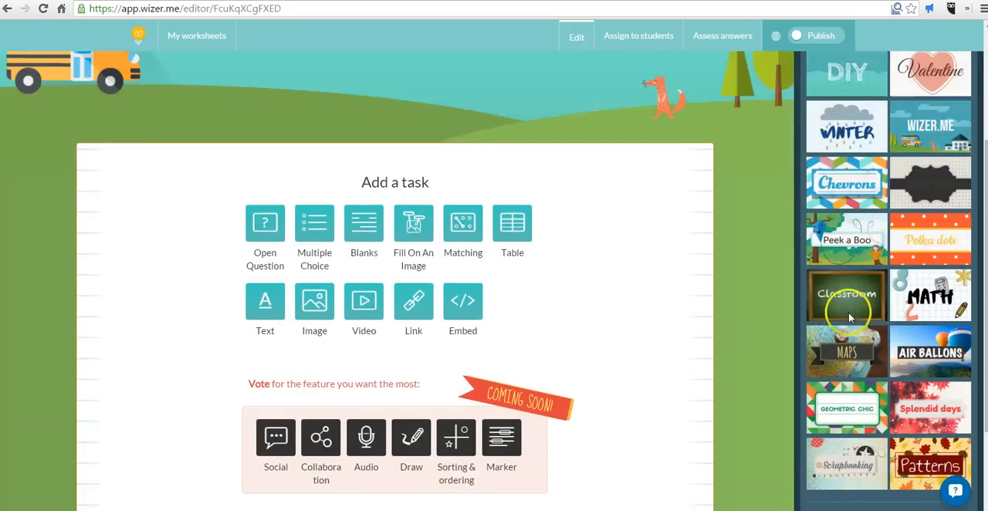
left_click(845, 294)
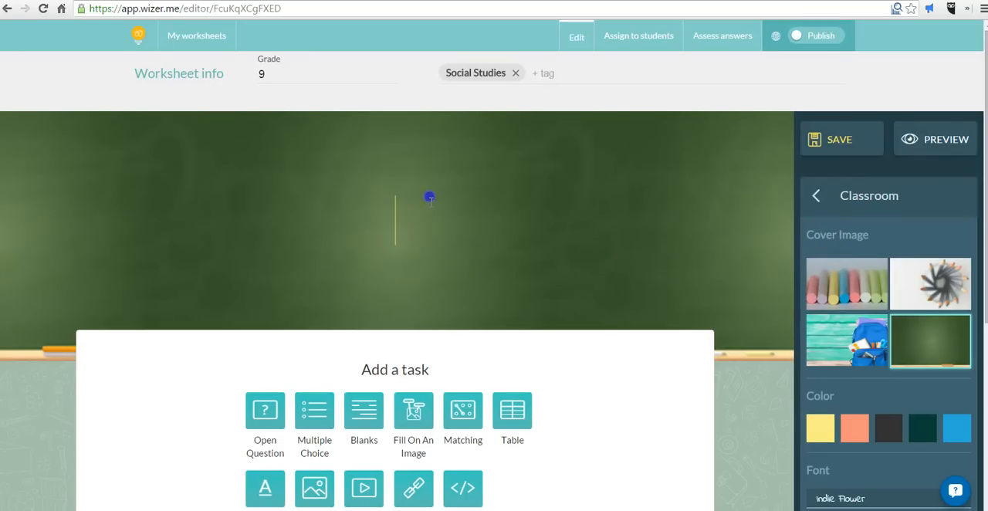
type("Sample #3")
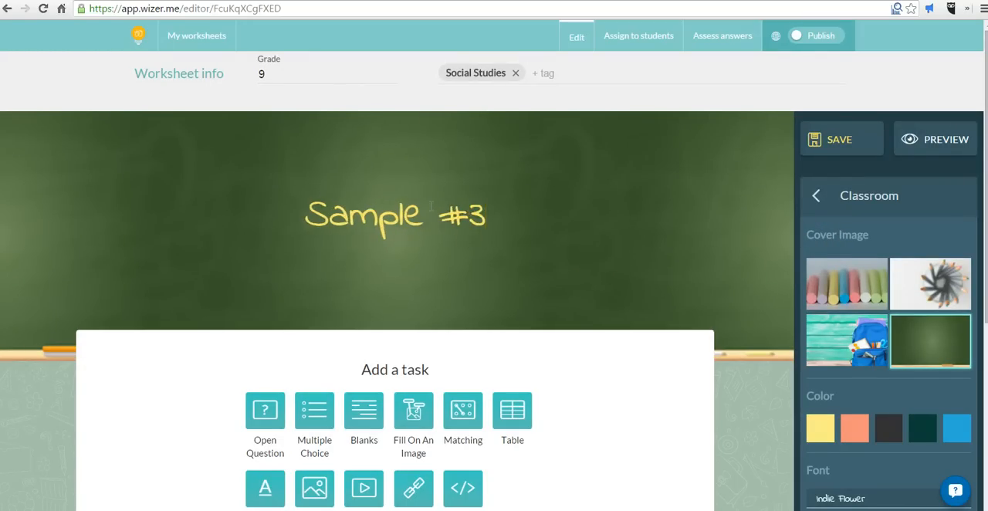
scroll("down", 3)
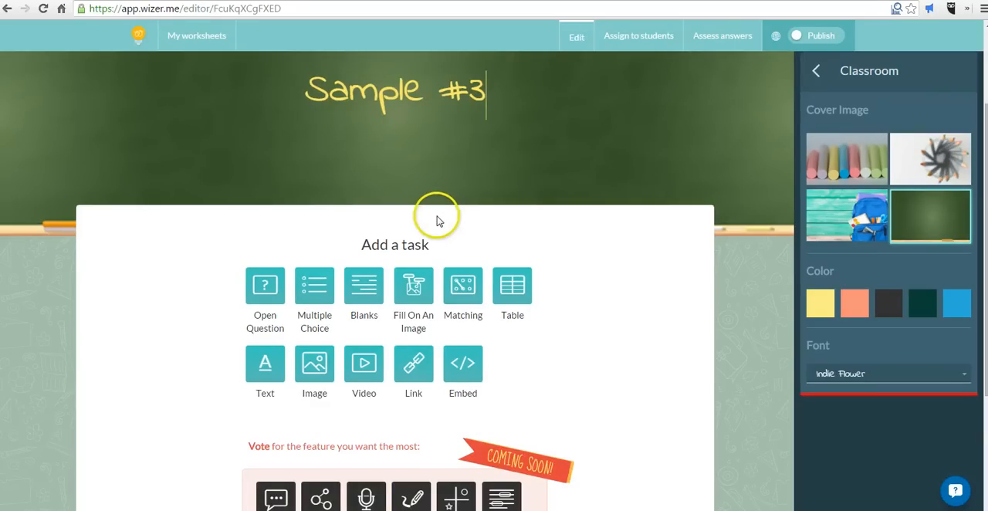
scroll("down", 3)
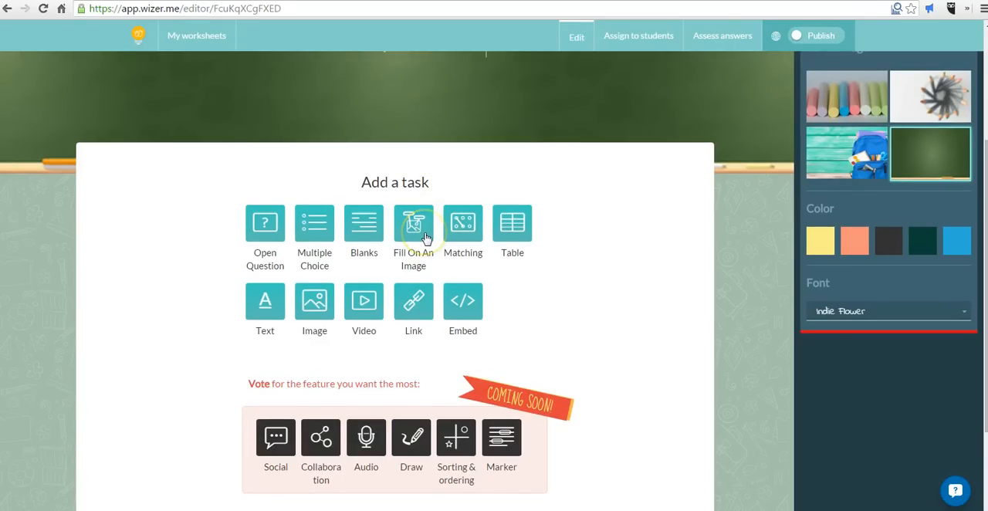
Add a Fill On An Image task with the harbour photo tagged 'Sydney Opera House'.
left_click(412, 223)
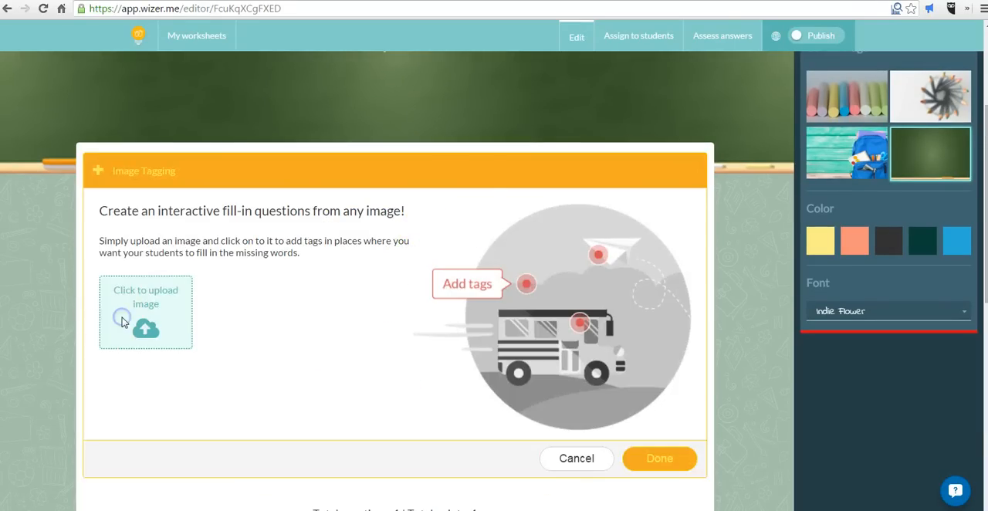
left_click(145, 311)
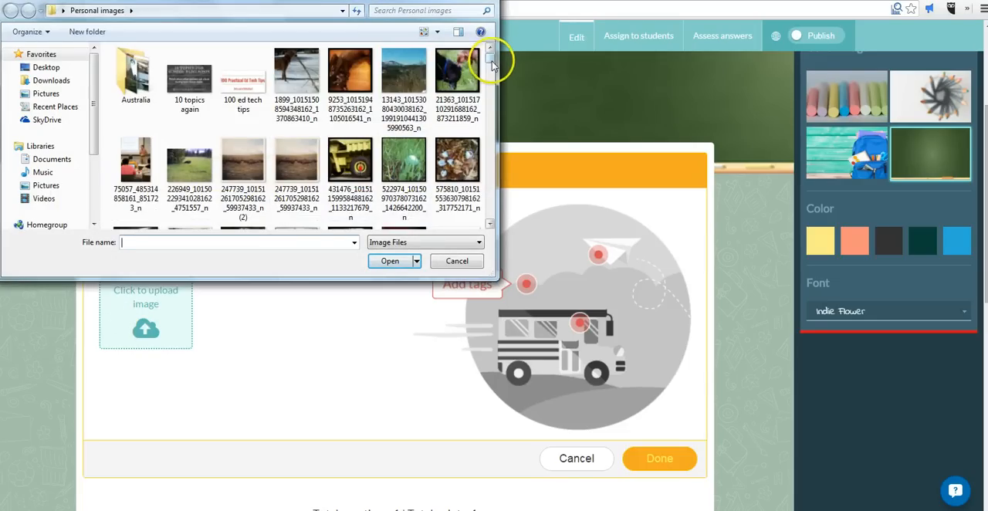
scroll("down", 3)
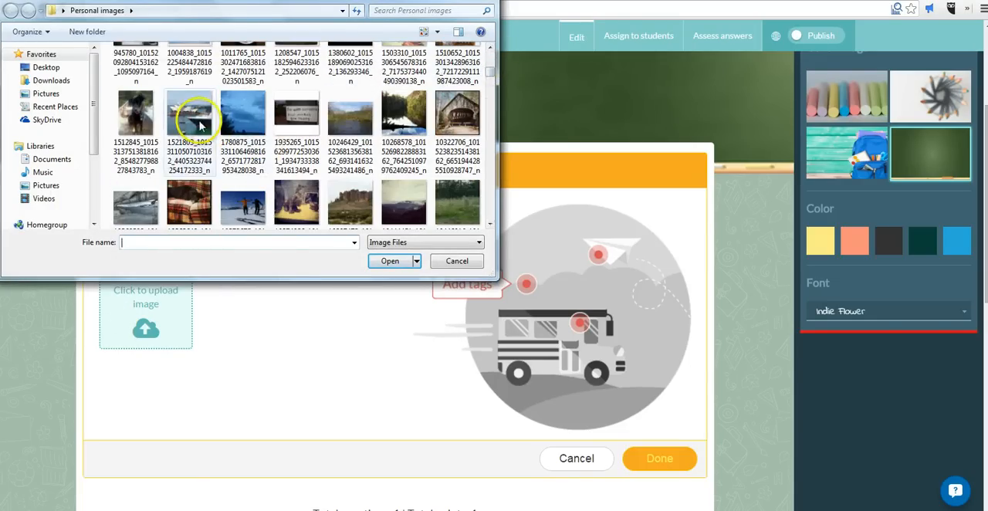
left_click(456, 261)
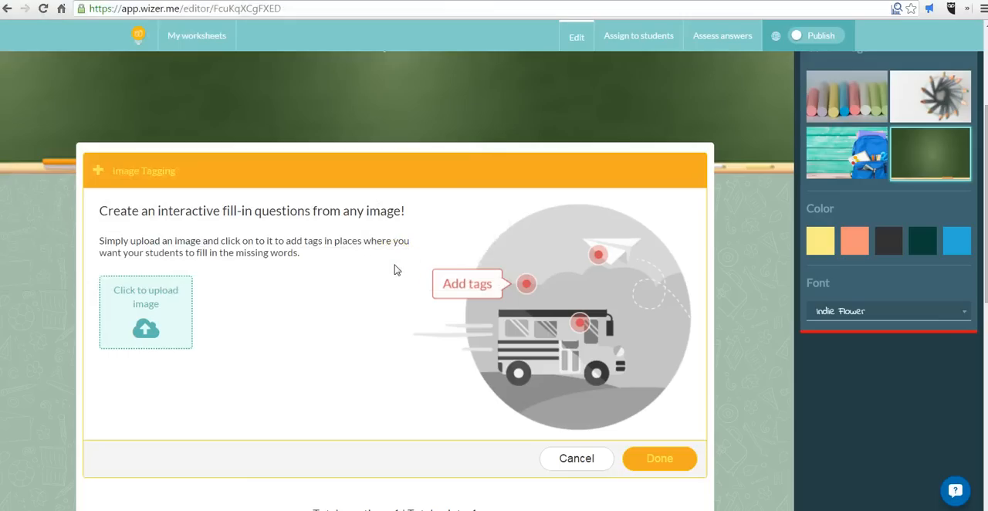
left_click(145, 311)
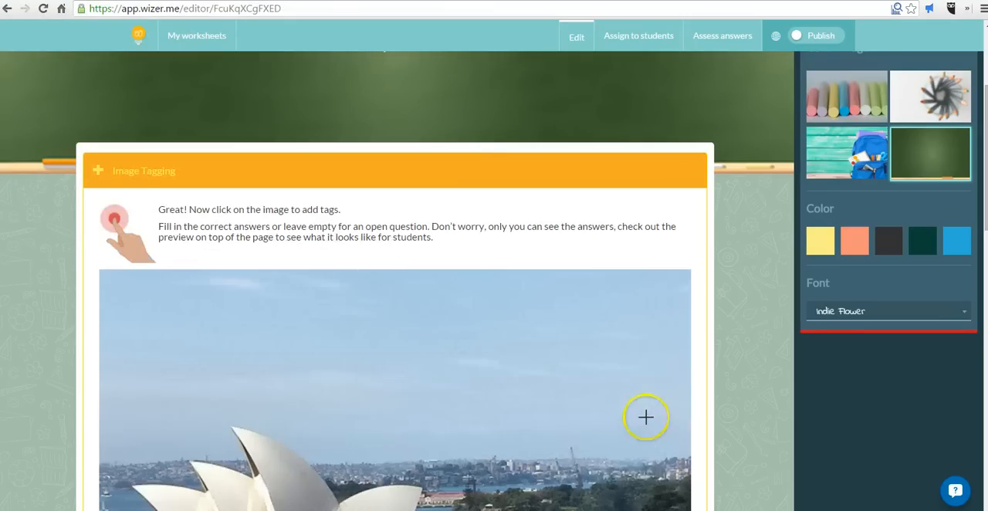
scroll("down", 3)
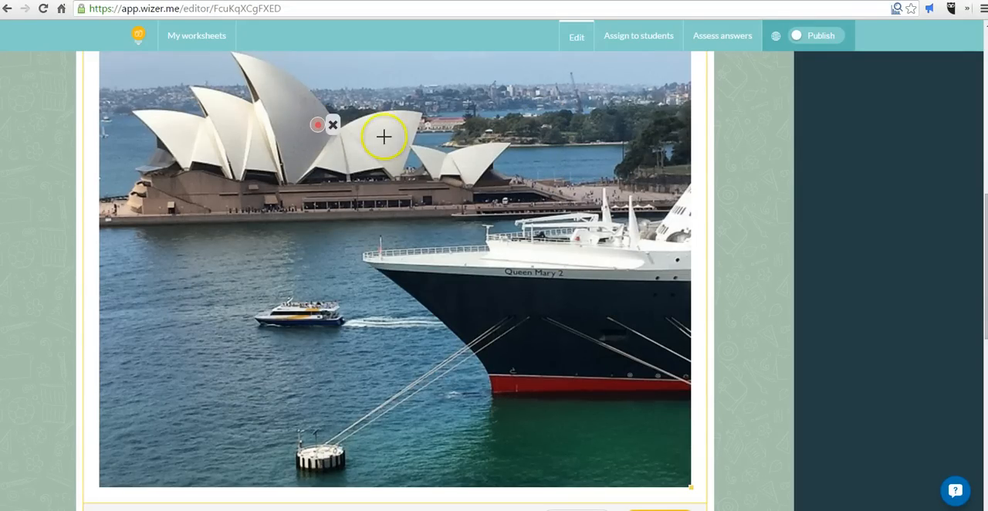
type("Sydney Opera House")
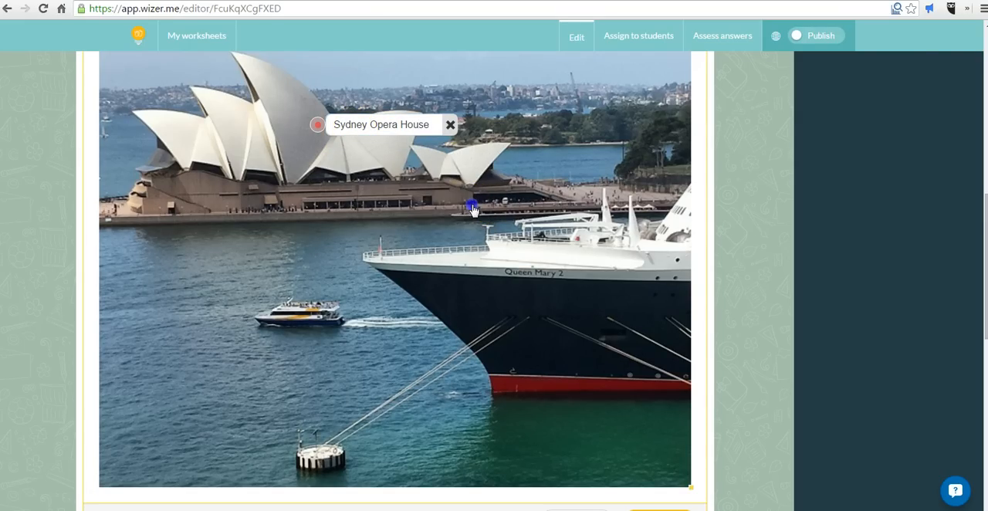
scroll("down", 3)
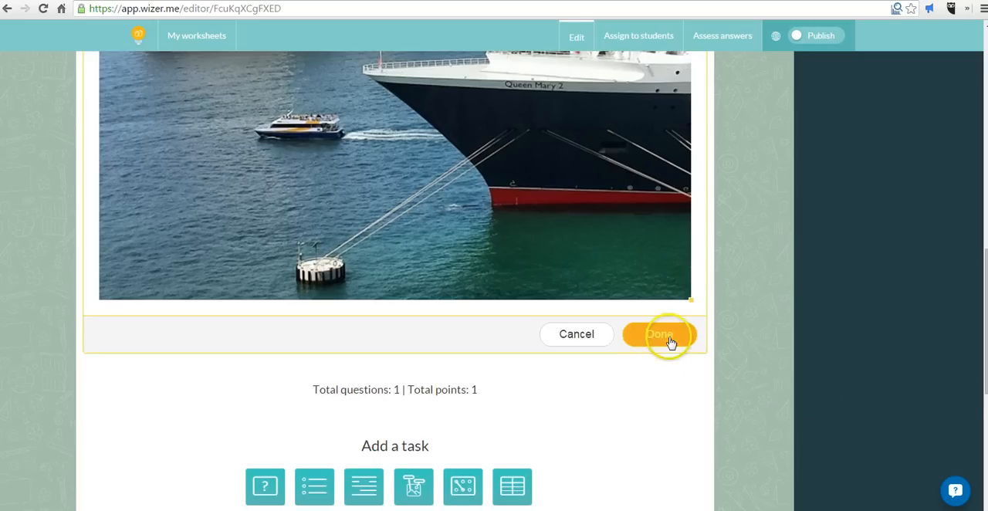
Add a Blanks task with instruction 'Complete the sentences.' and the snowfall sentence.
left_click(659, 333)
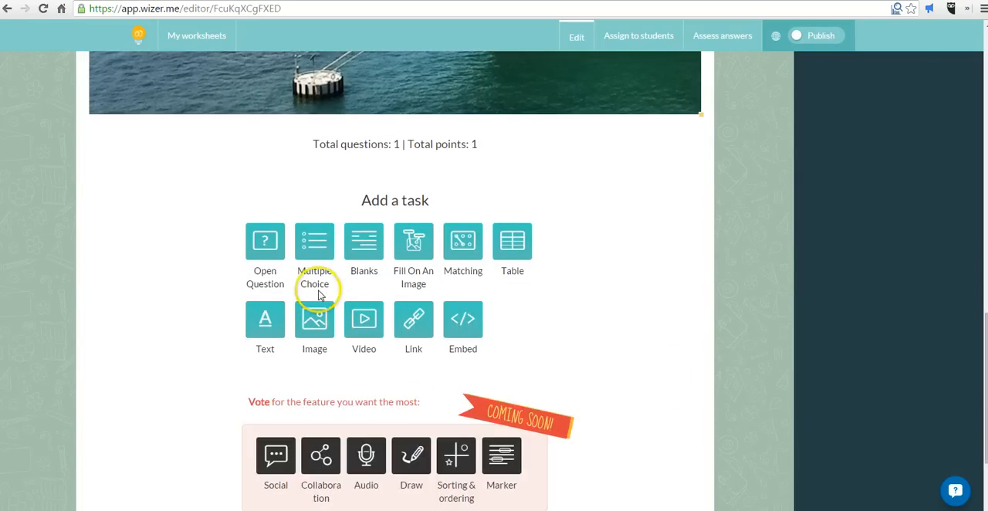
mouse_move(363, 247)
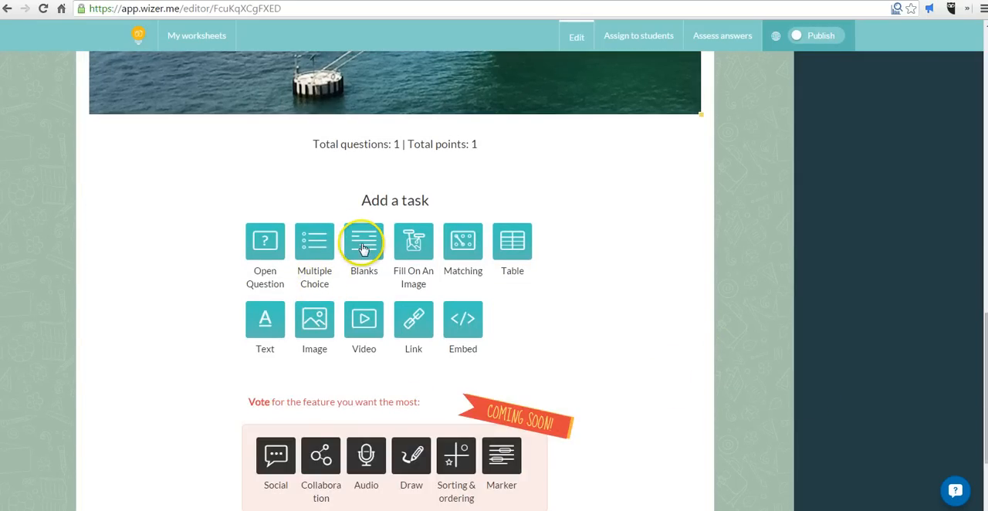
left_click(364, 240)
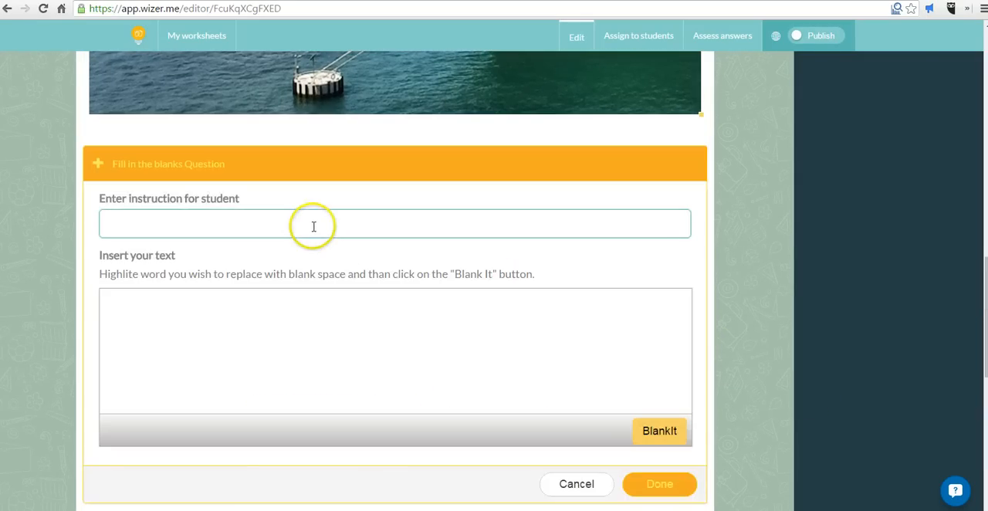
type("Complete")
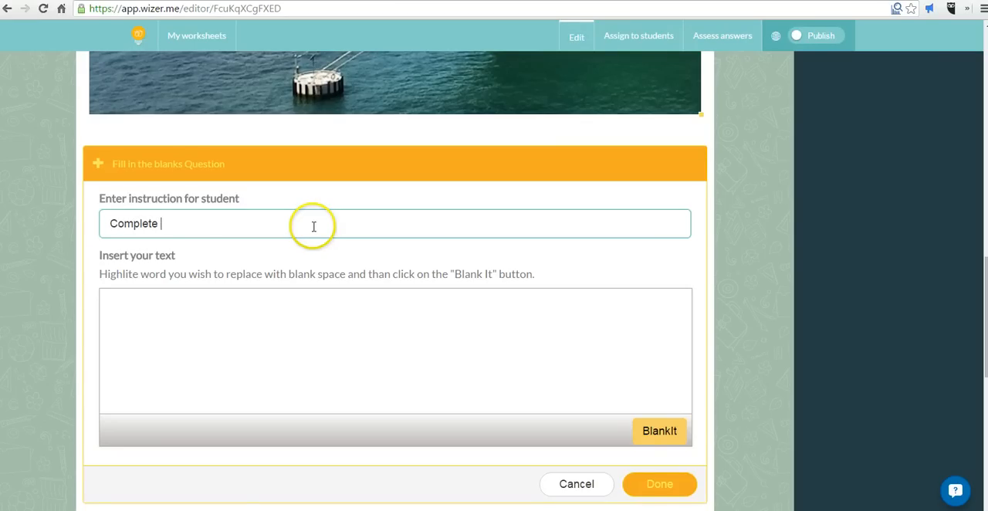
type("the sentences.")
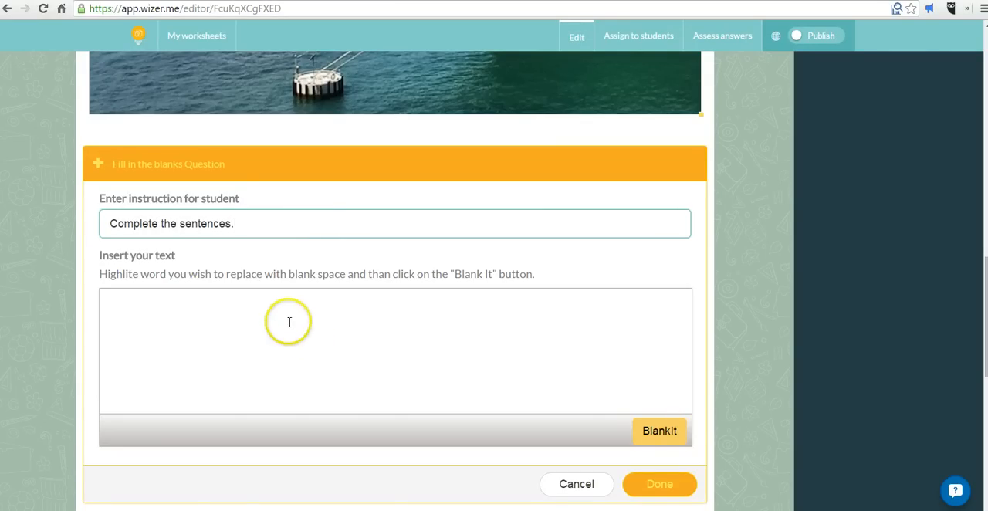
type("School was cancelled beca")
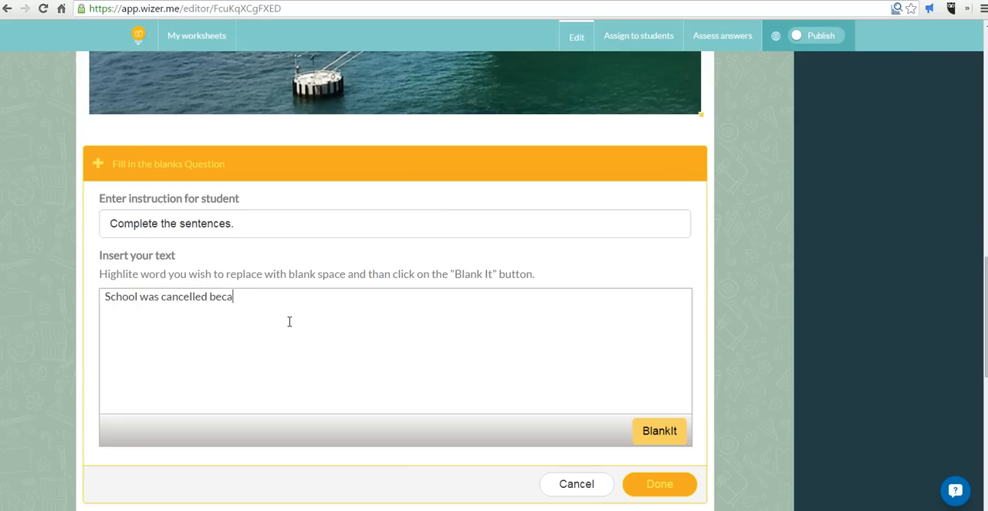
type("use 10")
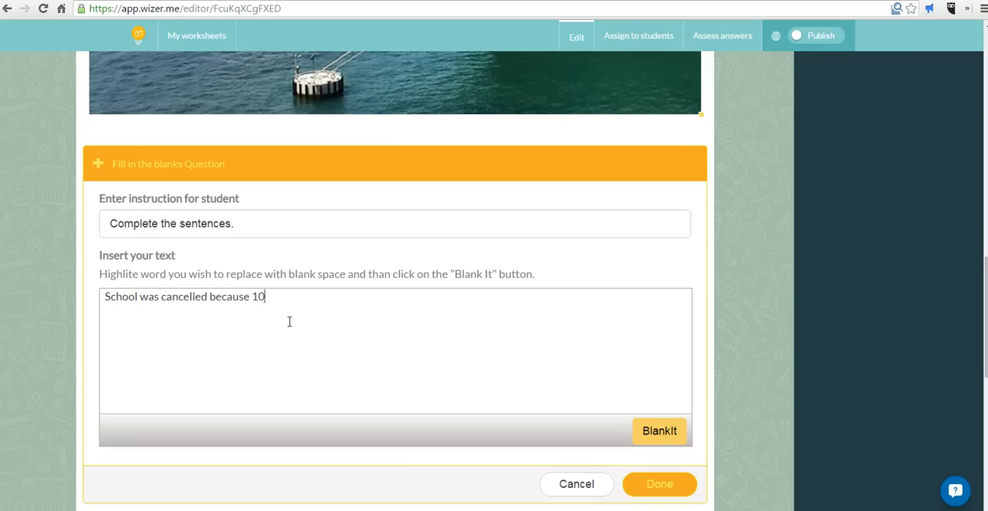
type("\" of")
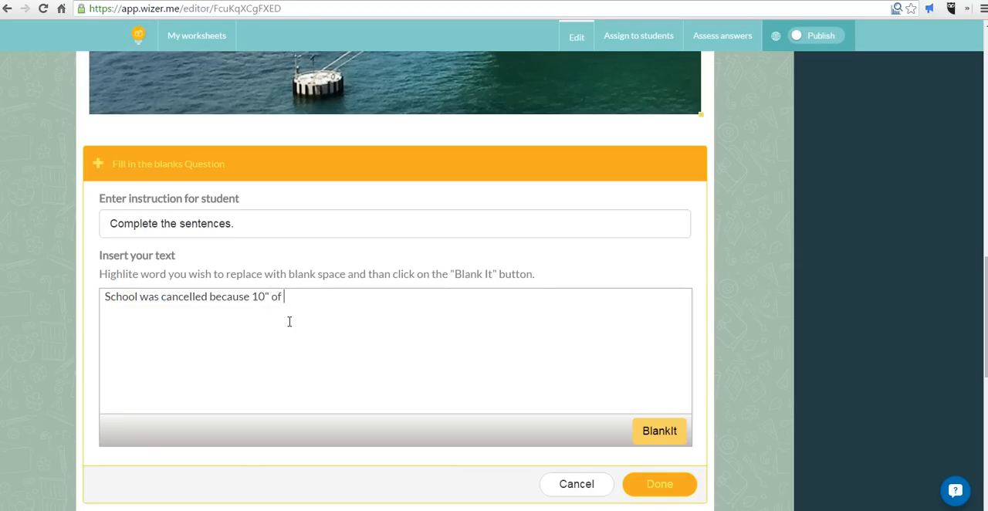
type("new snow fell last night.")
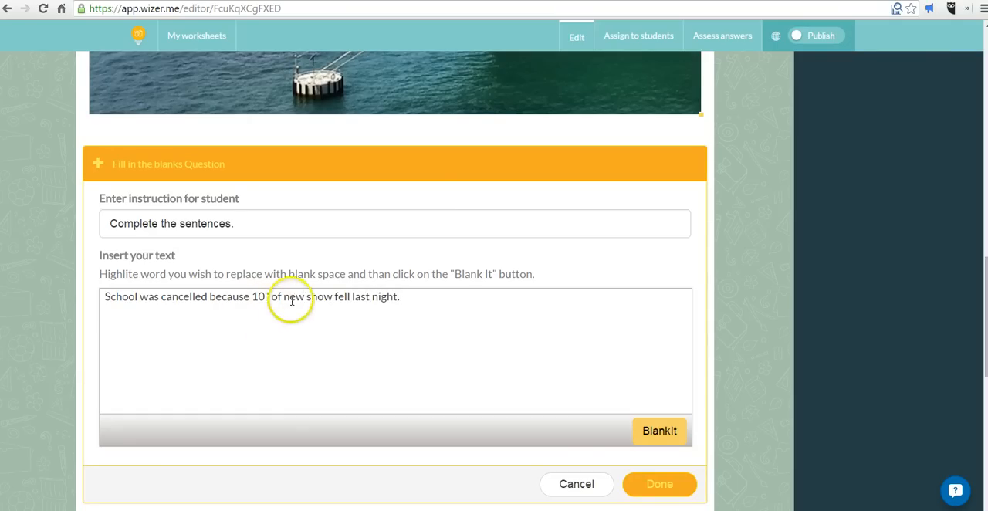
Blank out the words 'snow' and 'night' in the sentence.
double_click(317, 297)
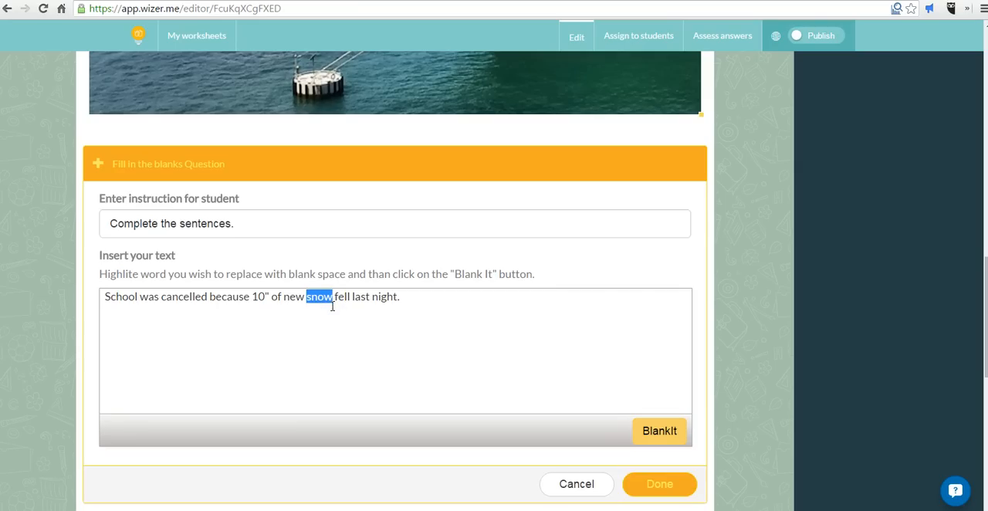
left_click(666, 431)
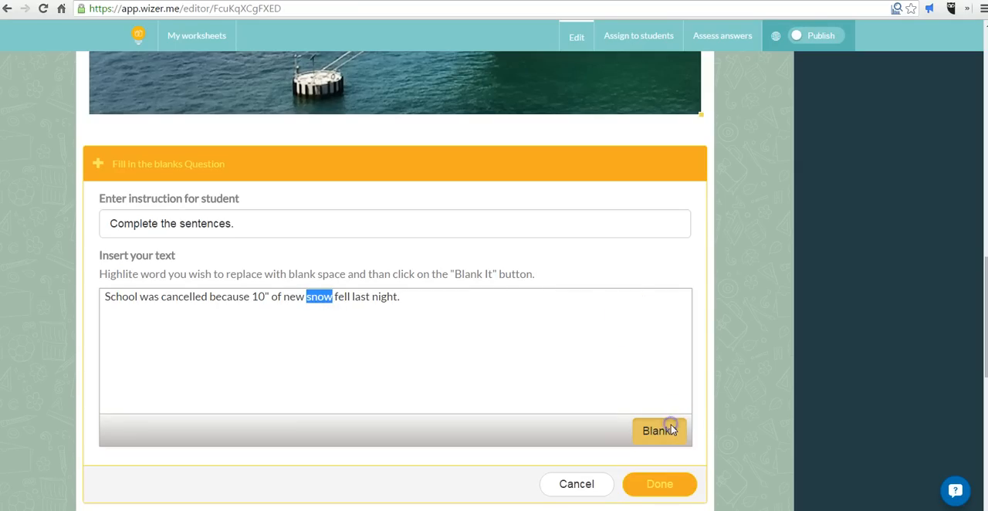
left_click(658, 430)
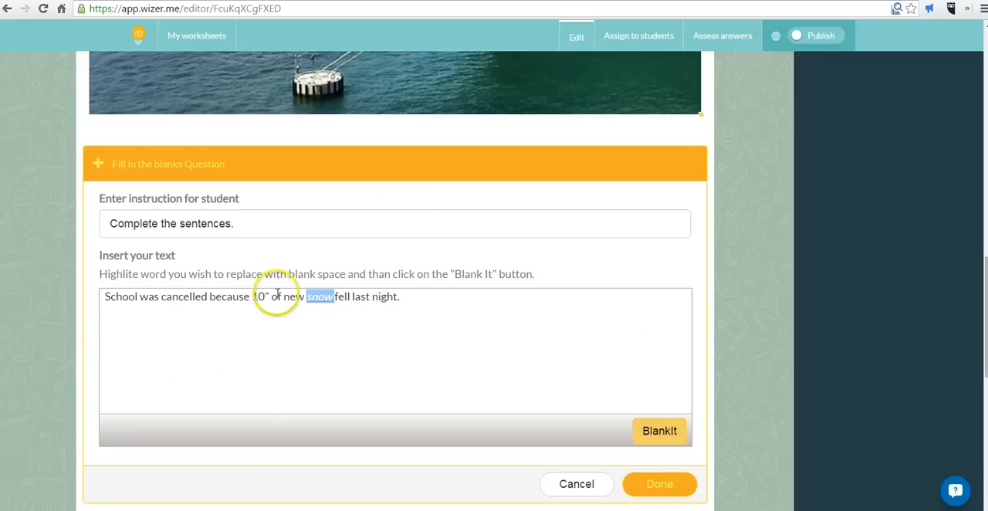
left_click(661, 432)
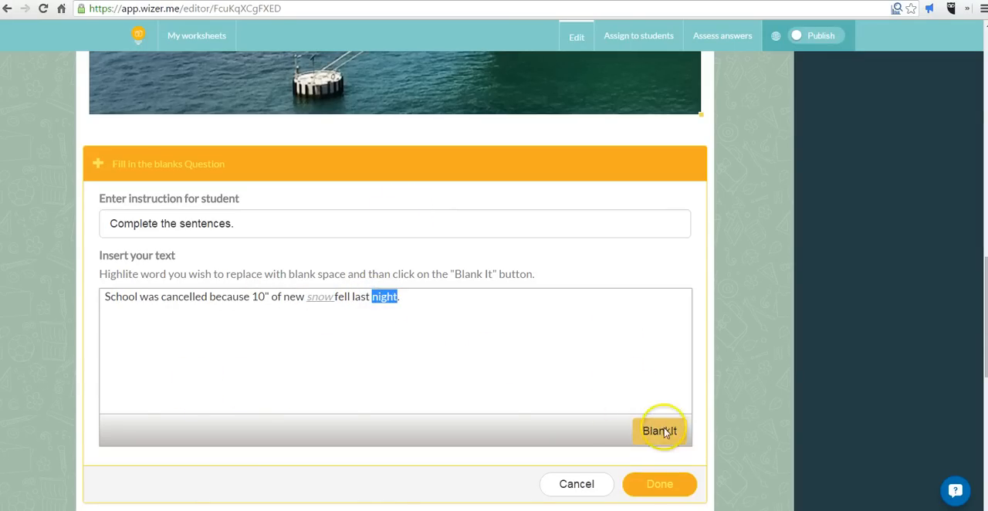
left_click(668, 429)
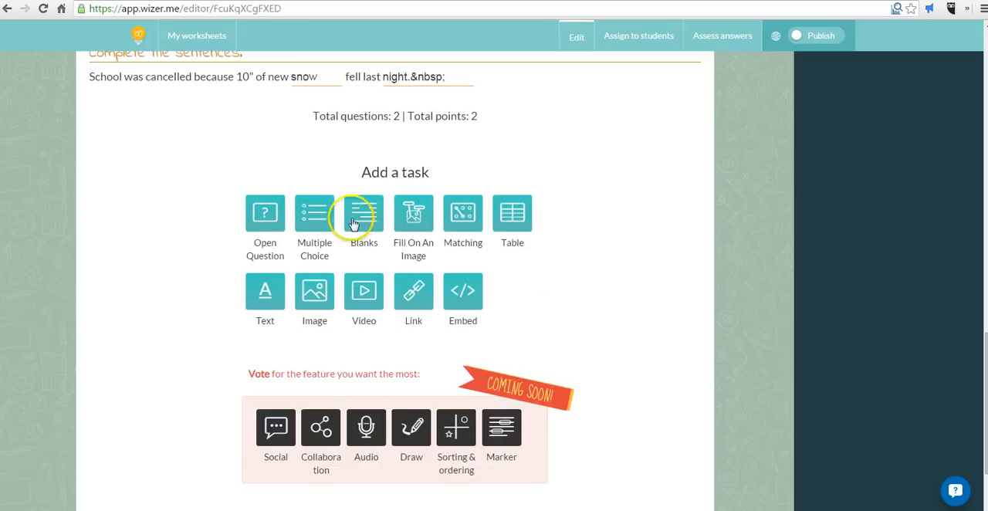
mouse_move(314, 214)
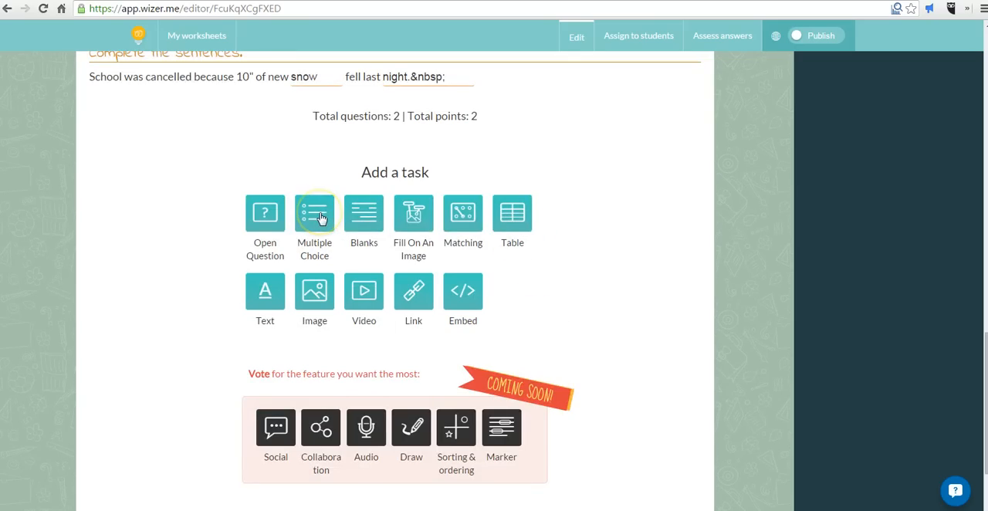
mouse_move(474, 210)
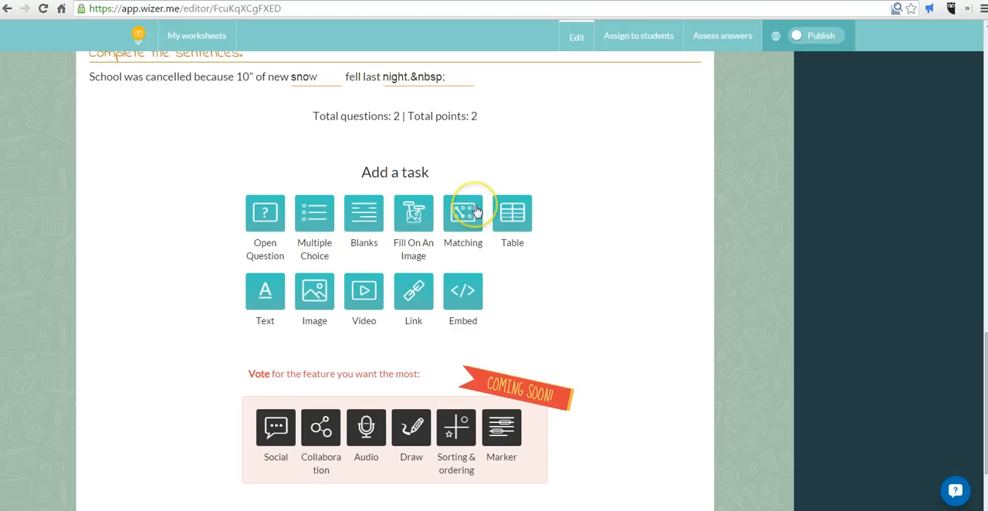
mouse_move(265, 220)
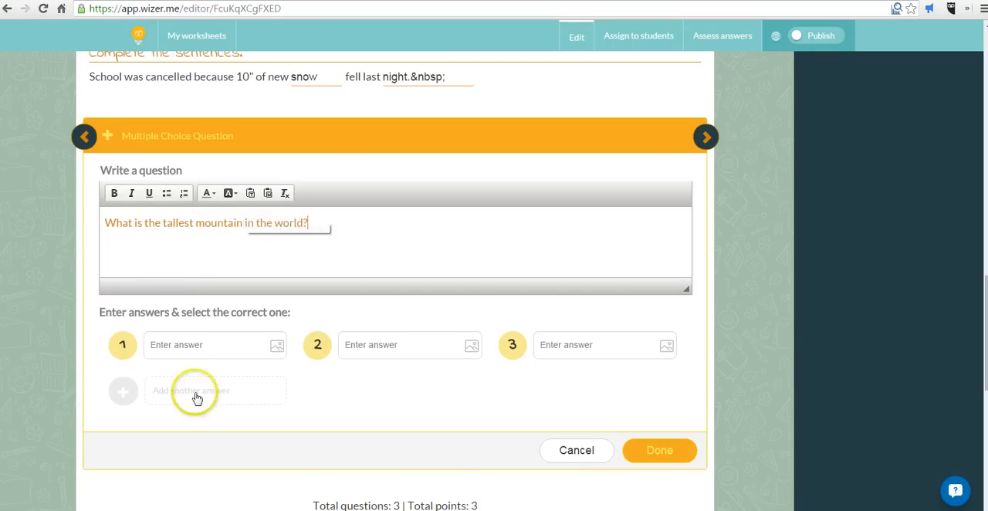
Enter answers Everest, K2 and Washington, mark Everest correct, and save the worksheet.
left_click(208, 345)
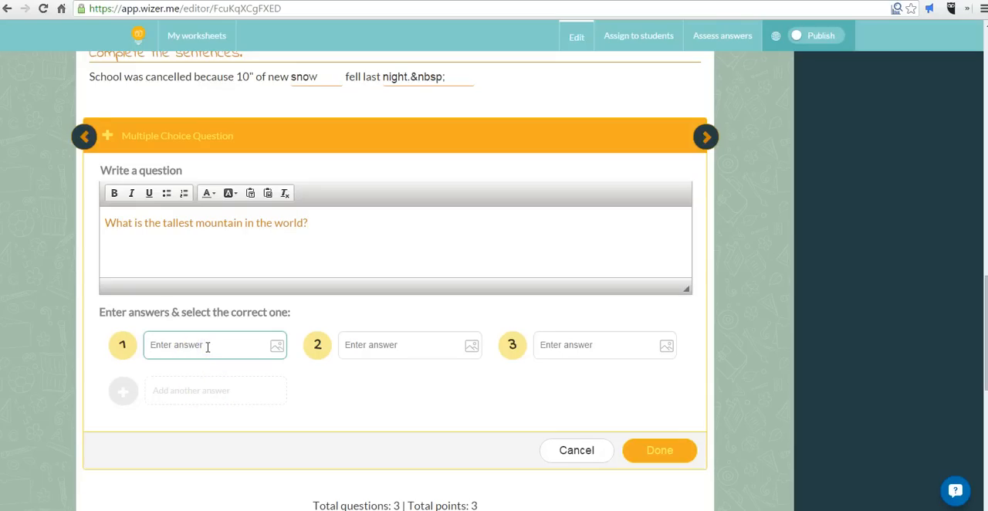
type("Everest")
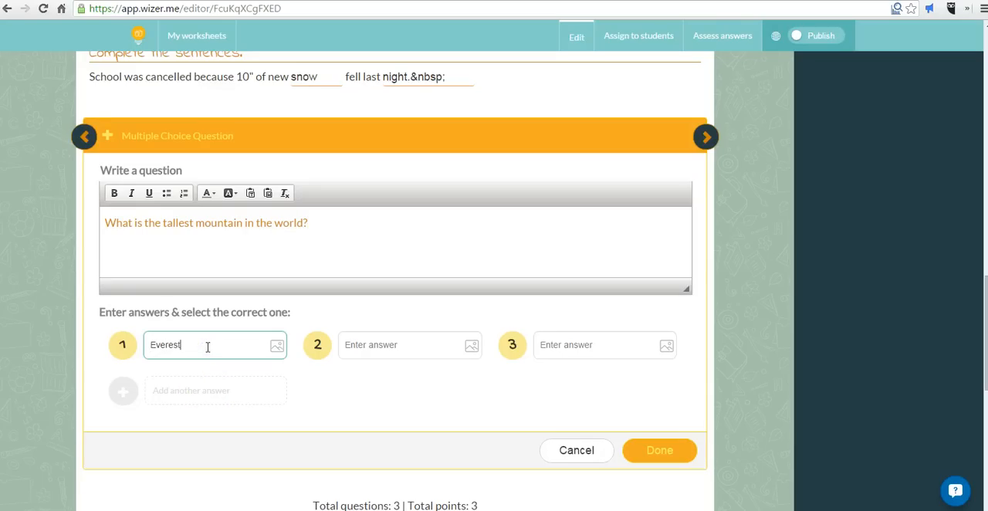
left_click(276, 345)
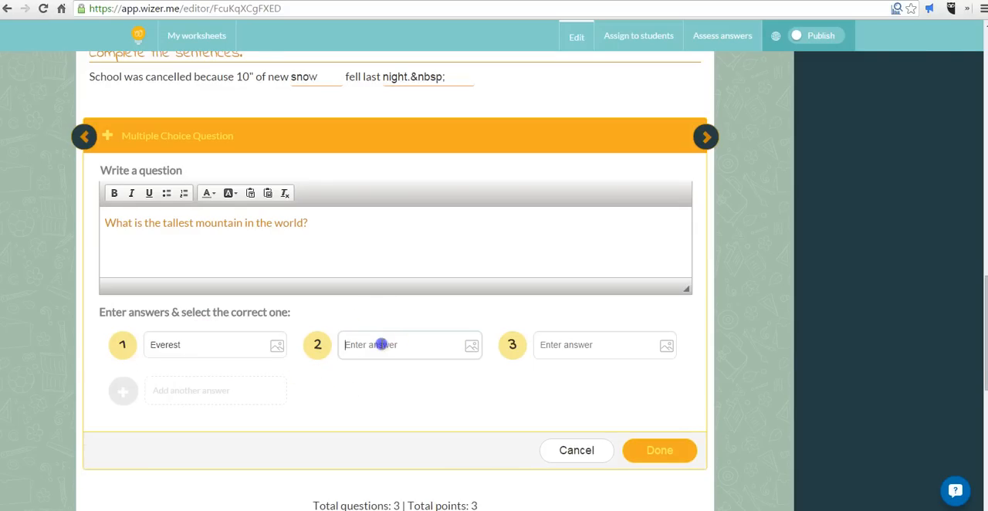
type("K2")
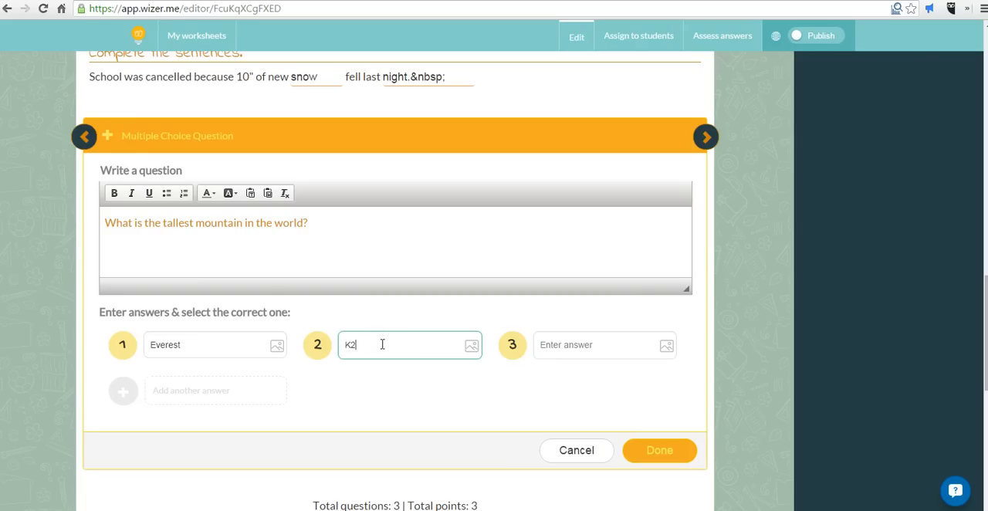
left_click(575, 345)
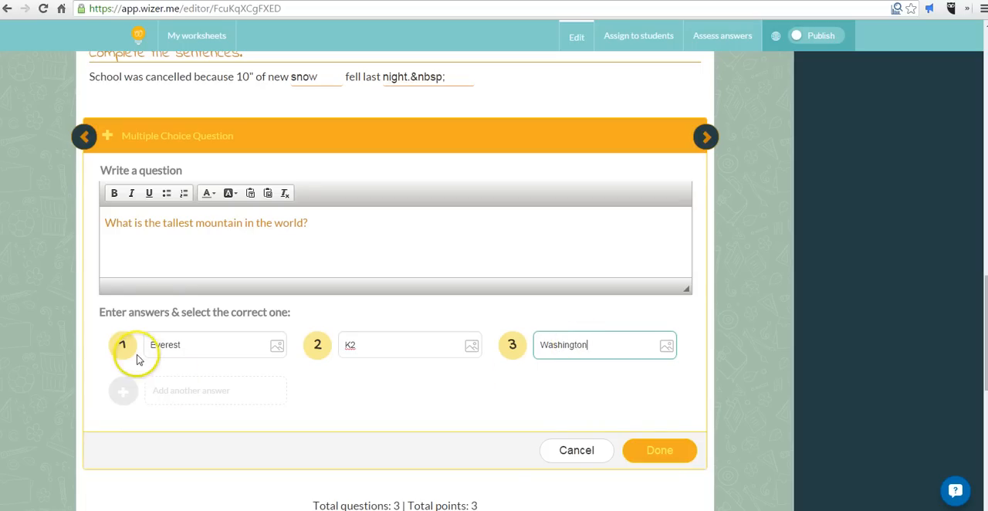
left_click(123, 345)
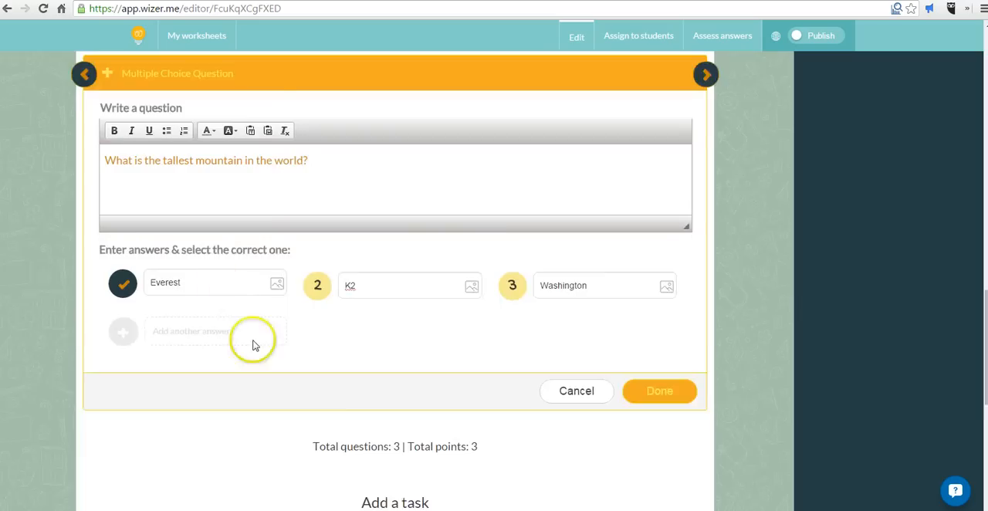
left_click(659, 390)
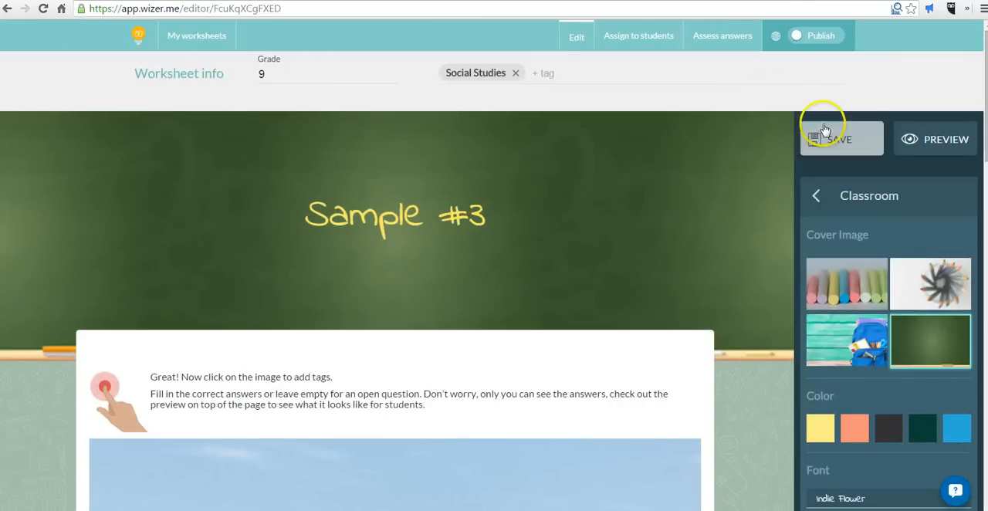
left_click(840, 139)
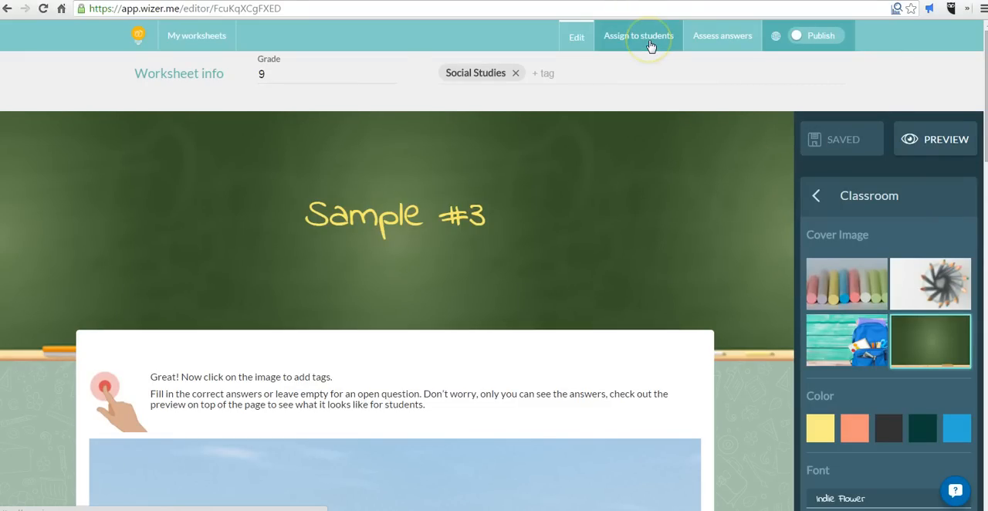
Assign Sample #3 to Mr. Byrne's Class with automatic feedback on and copy the student link.
left_click(639, 36)
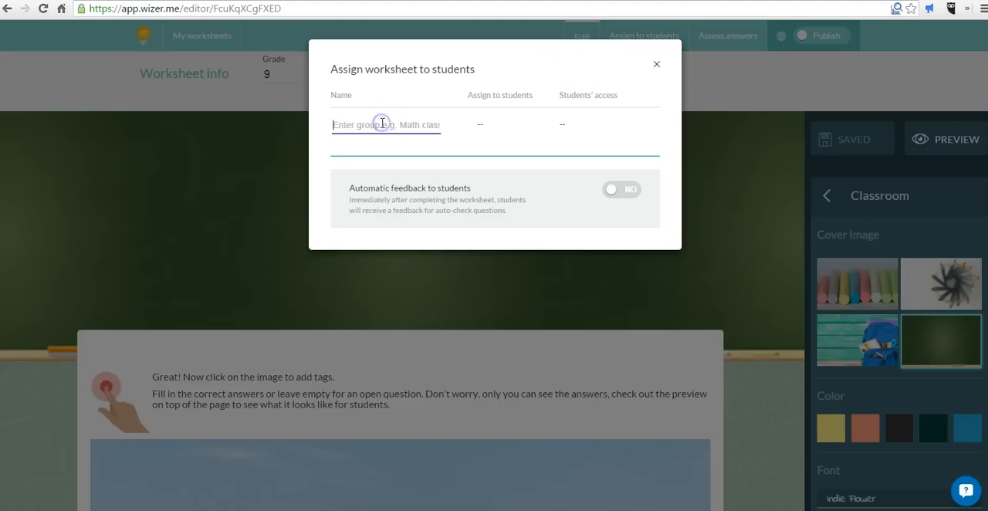
type("Mr. Byrne's Class")
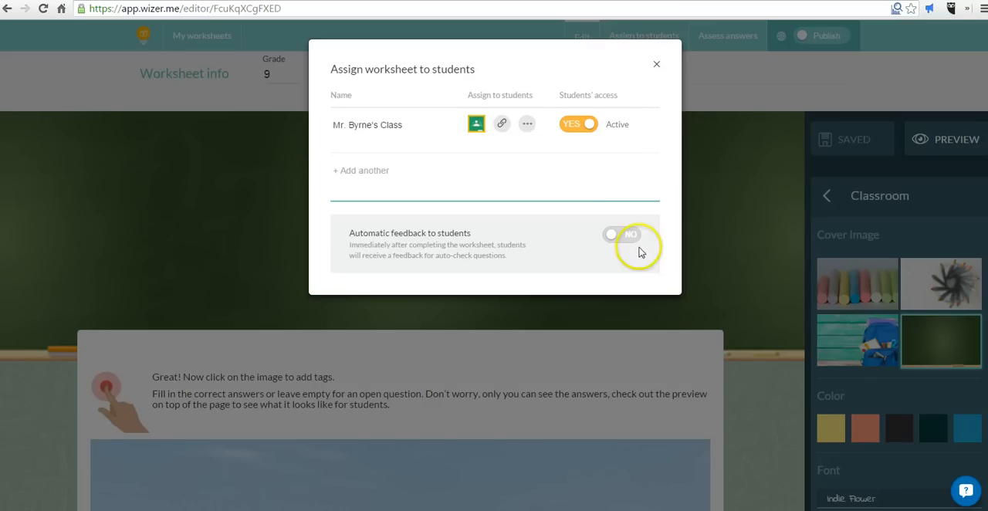
left_click(621, 234)
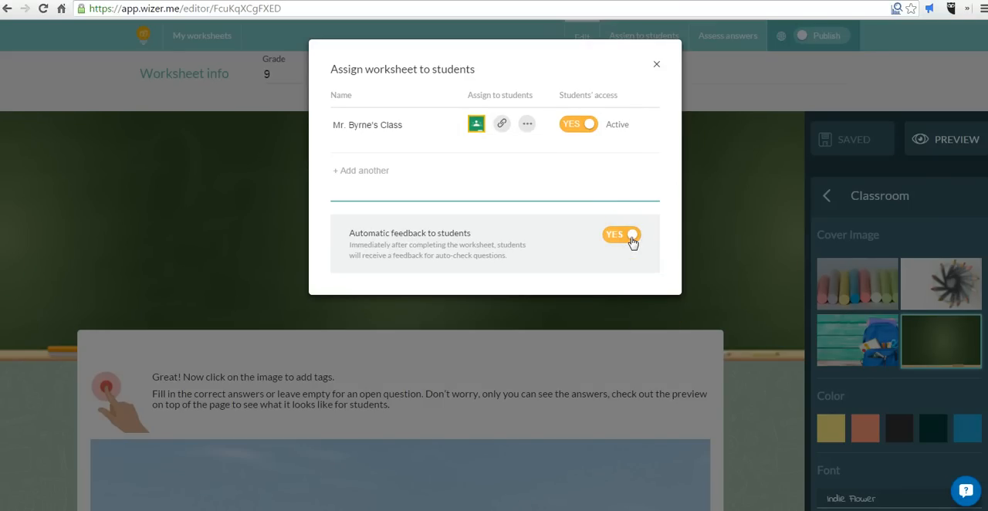
mouse_move(500, 124)
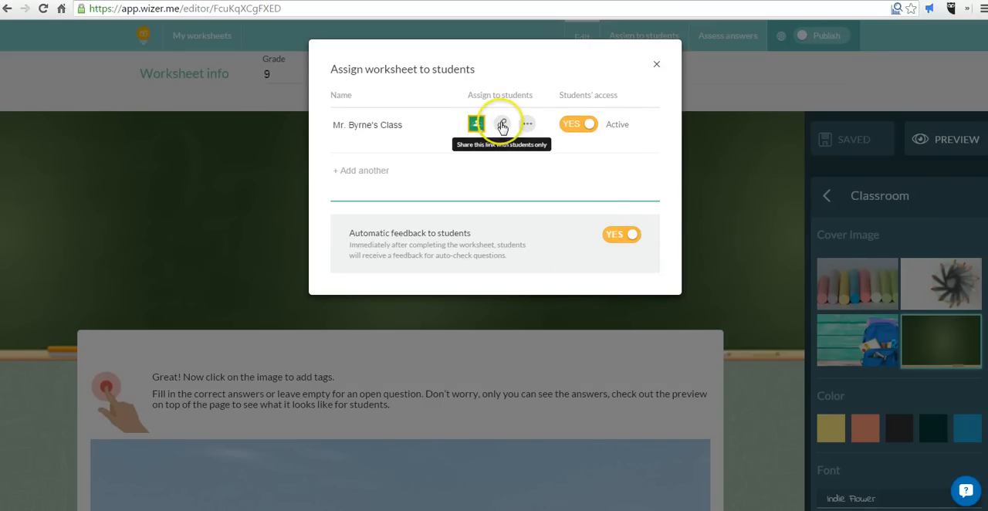
left_click(503, 124)
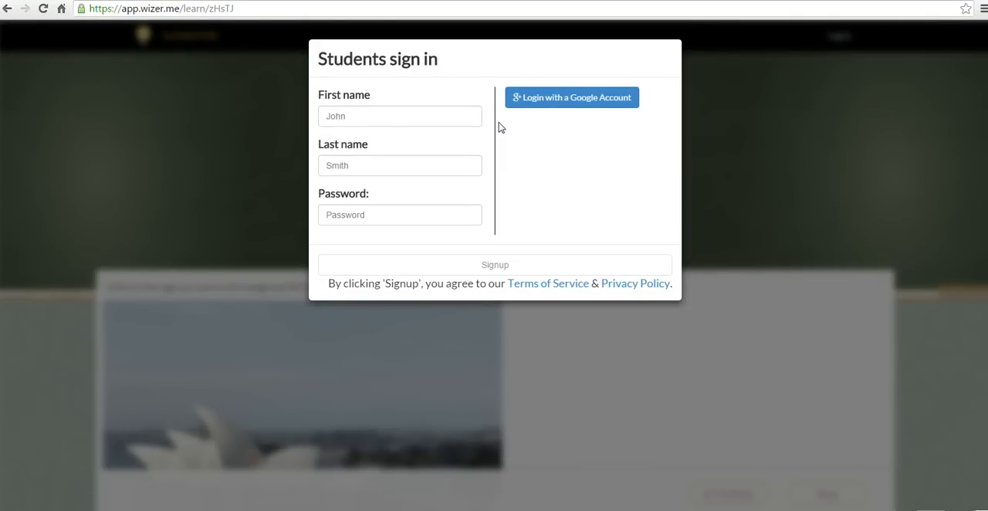
Sign up student Max with a password to open Sample #3 in student view.
left_click(375, 116)
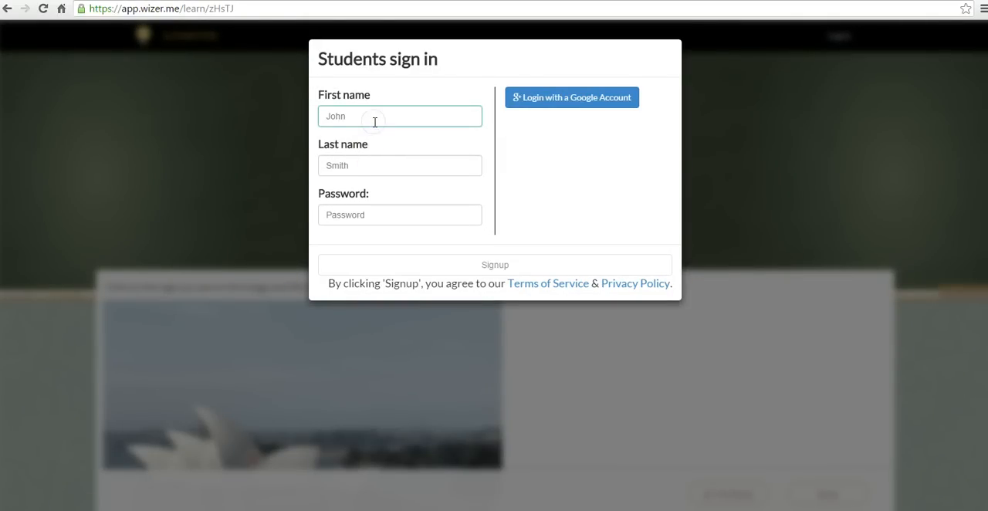
type("Max")
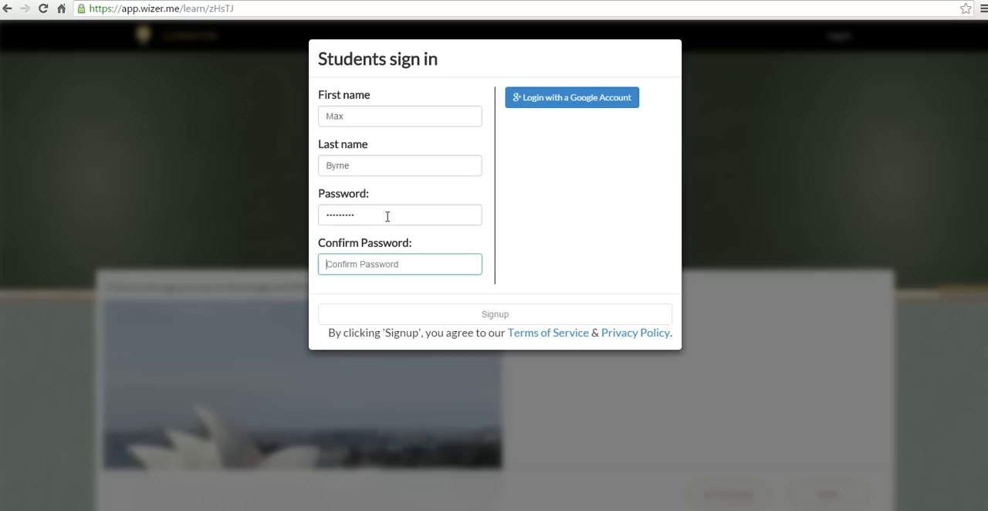
type("•••")
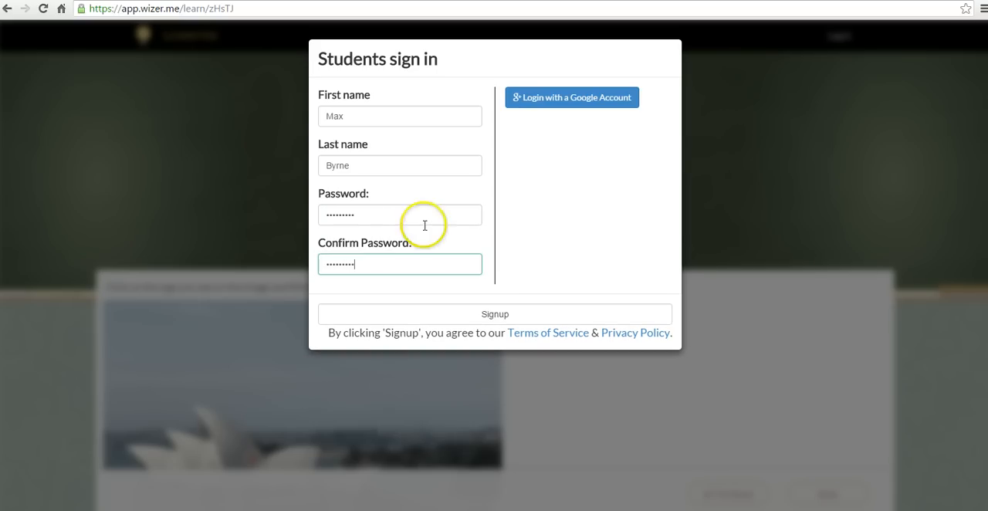
left_click(495, 314)
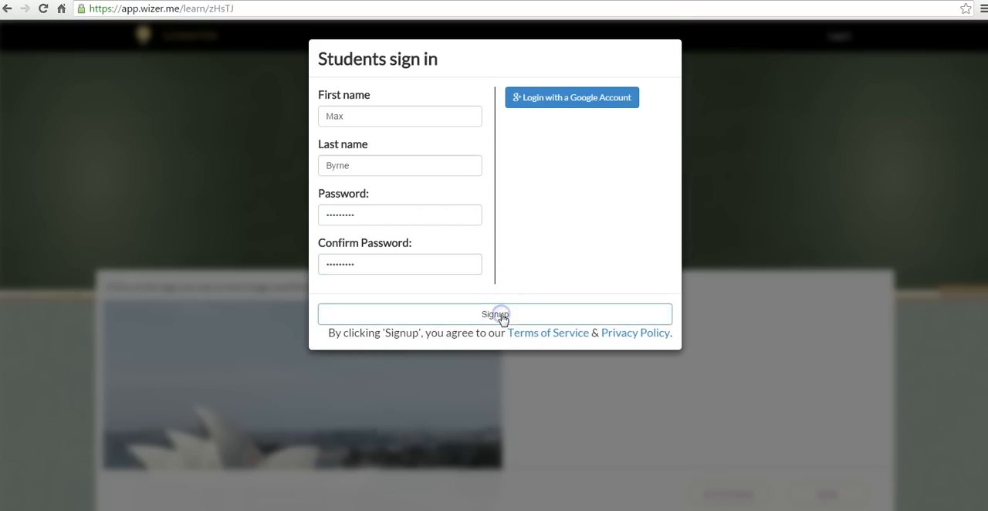
left_click(494, 313)
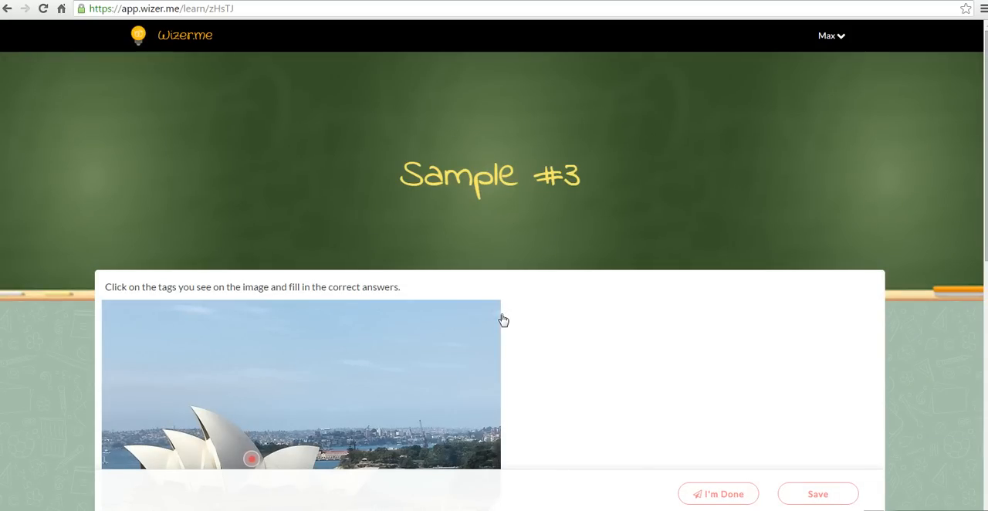
Answer the image tag with 'Opera Hou', pick K2 as tallest mountain, and save.
scroll("down", 3)
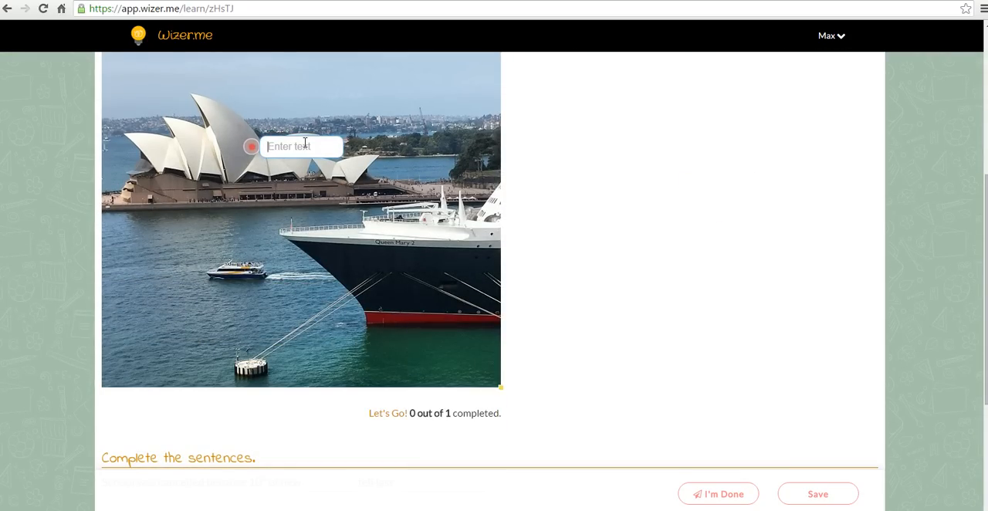
type("Opera Hou")
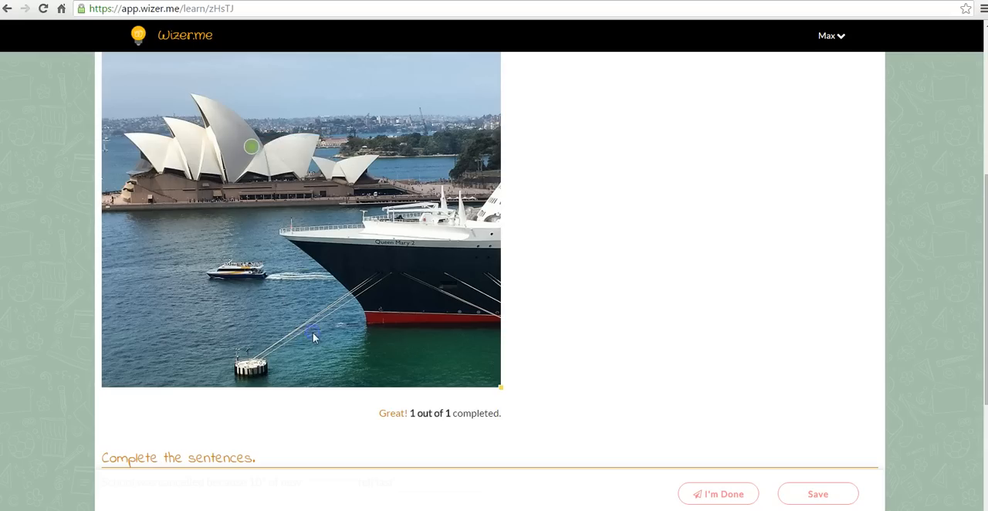
scroll("down", 3)
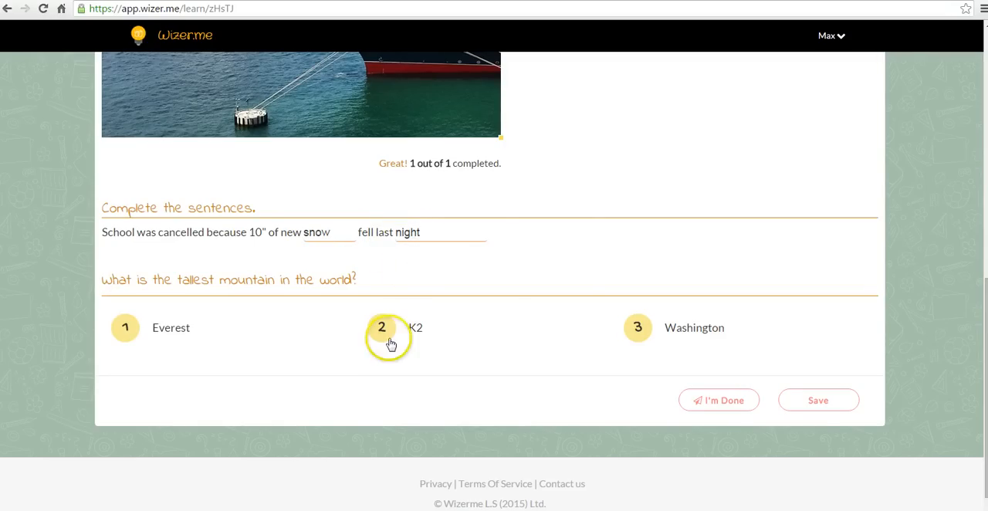
left_click(381, 328)
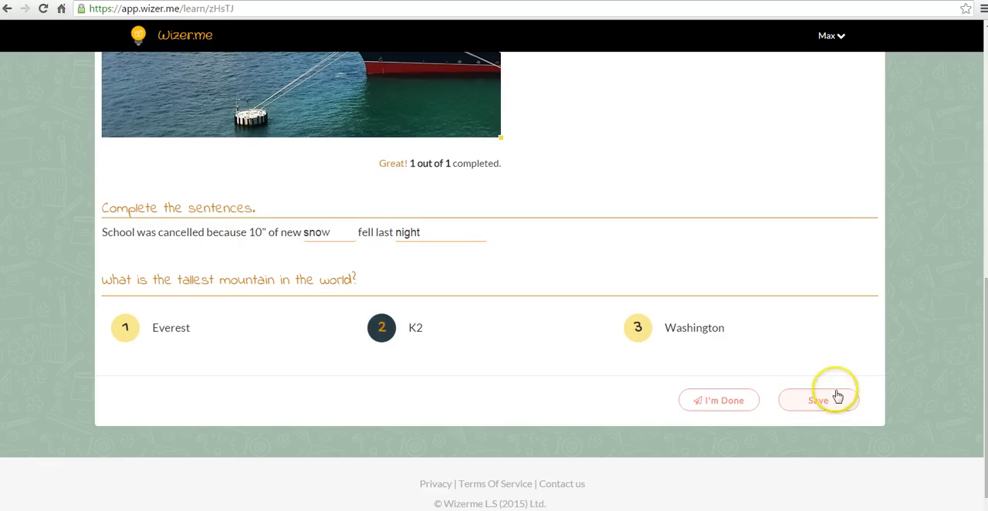
left_click(818, 399)
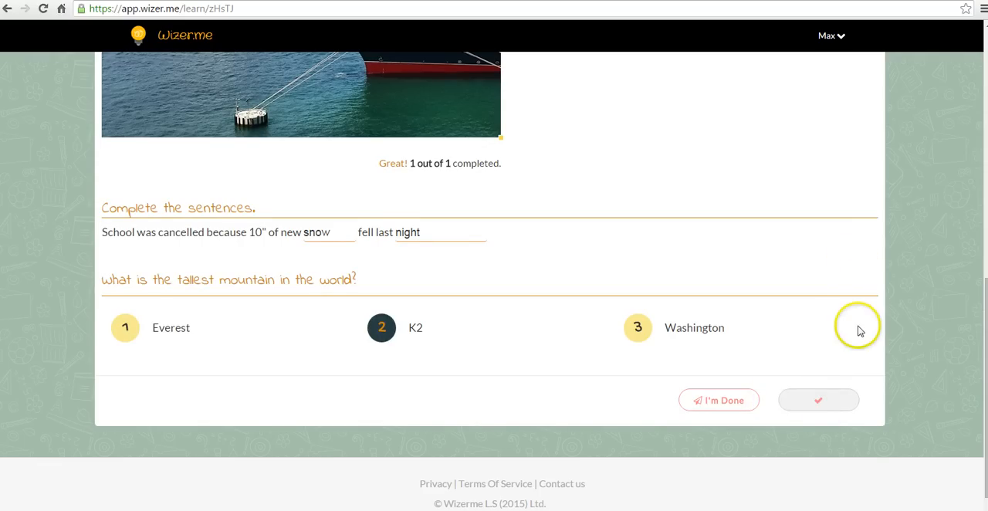
left_click(718, 462)
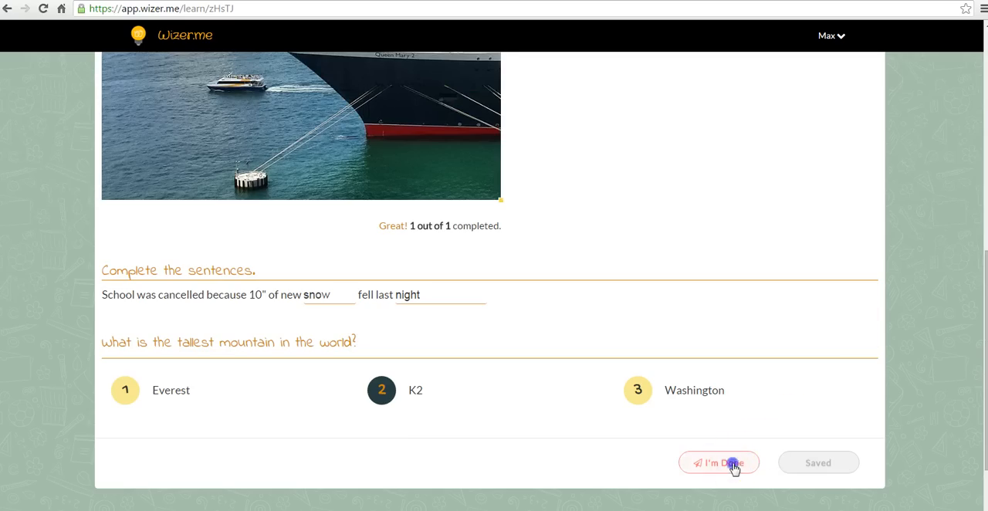
Submit Sample #3 as done and view feedback: sentences 1/2, mountain 0/1.
left_click(718, 462)
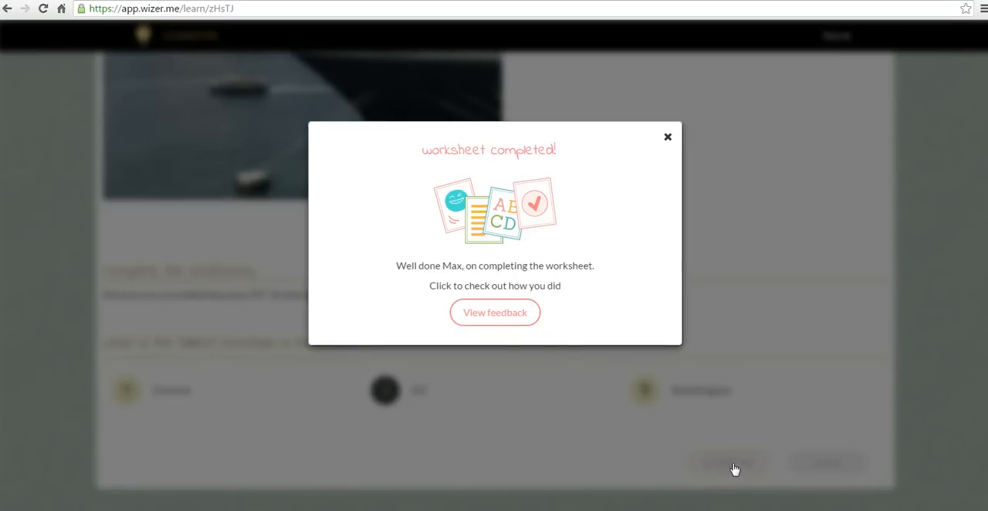
left_click(668, 136)
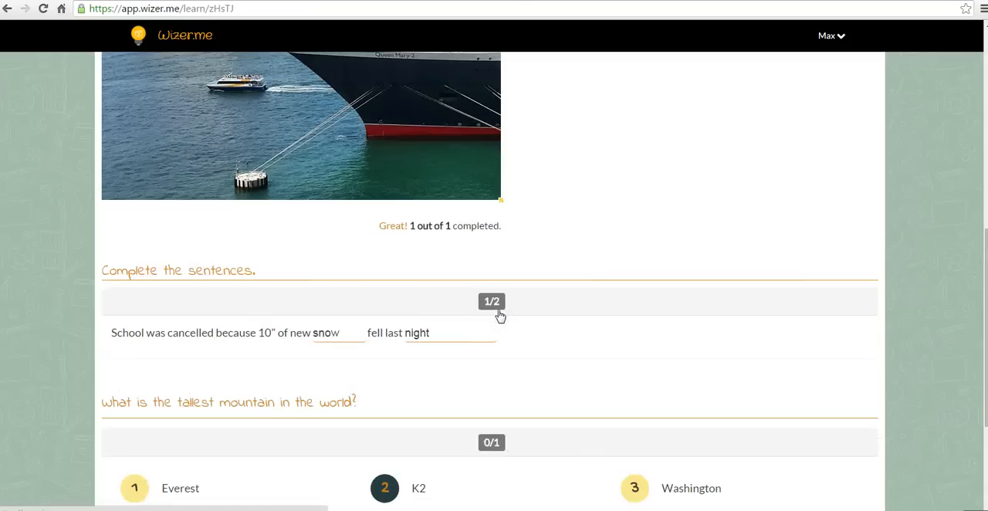
mouse_move(628, 397)
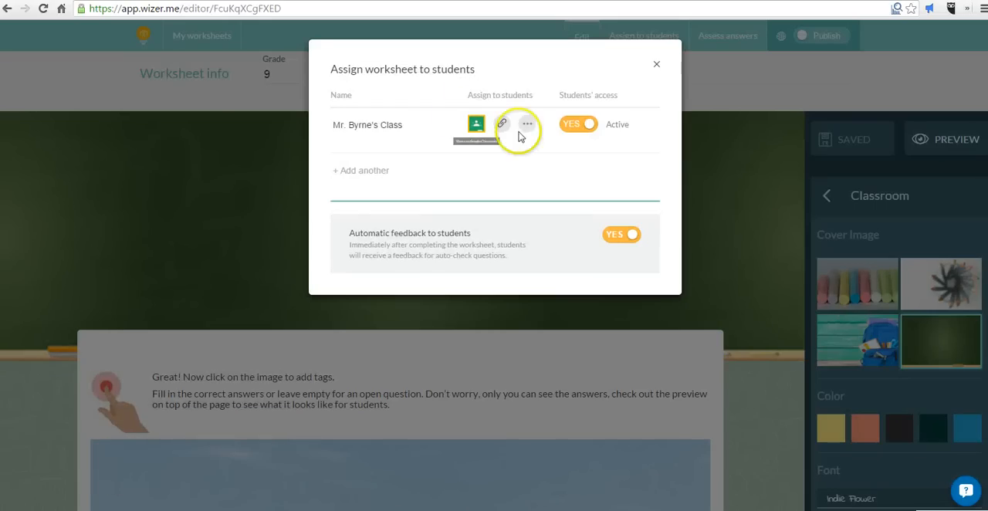
left_click(527, 124)
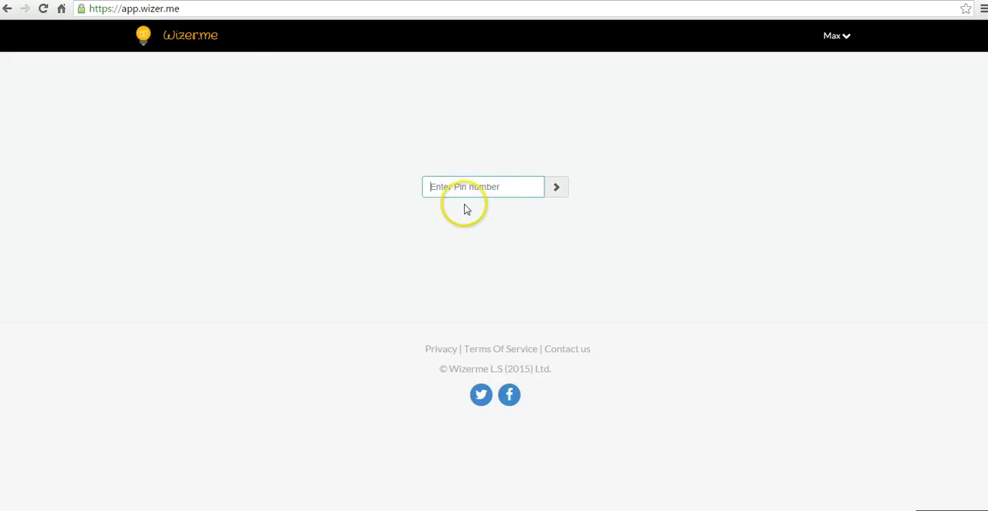
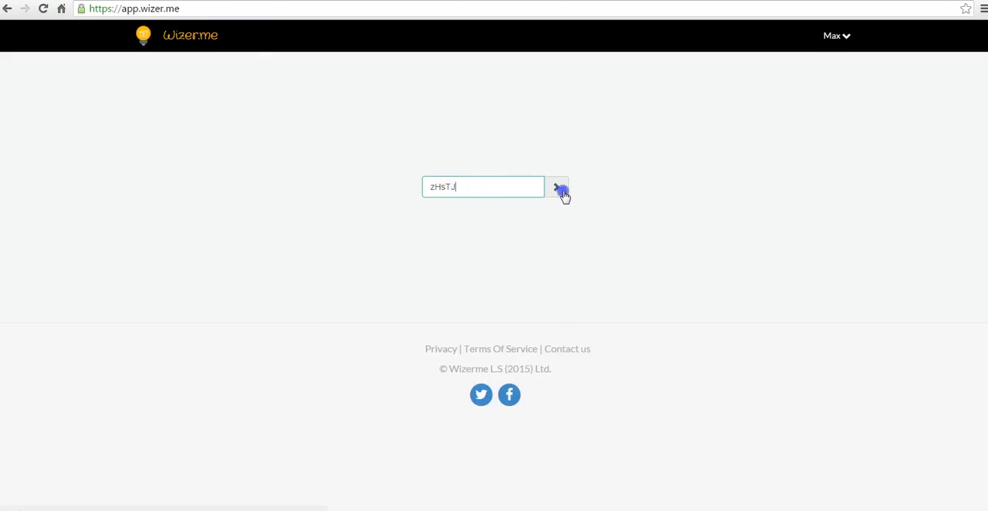
left_click(557, 189)
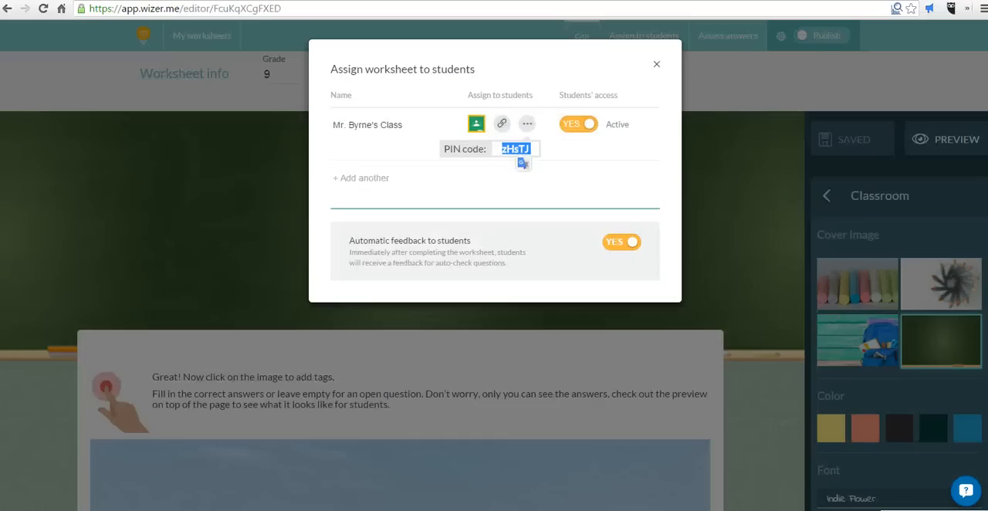
mouse_move(656, 67)
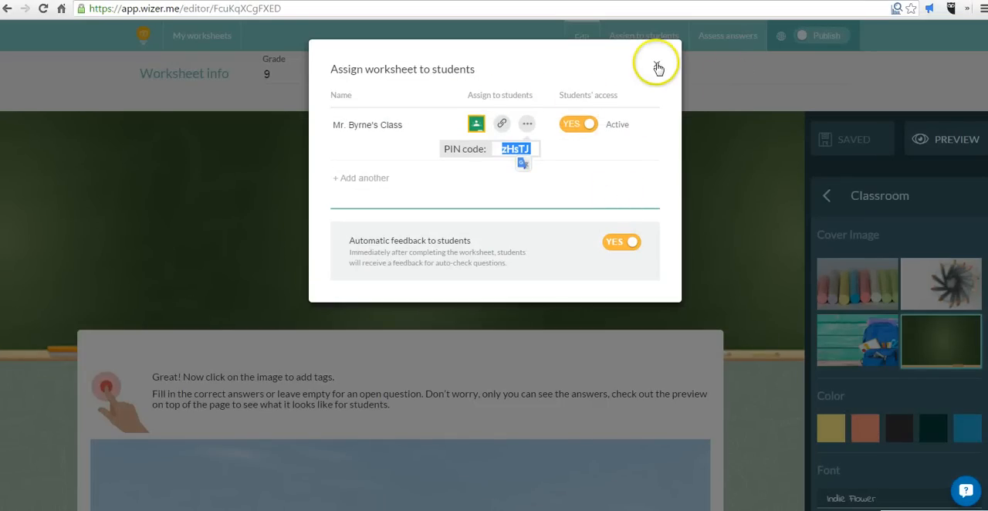
left_click(661, 64)
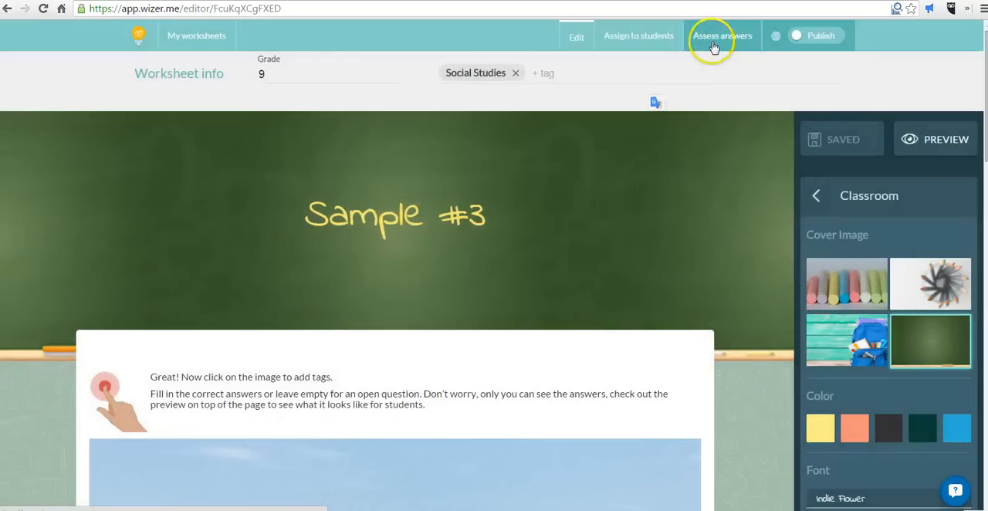
left_click(720, 36)
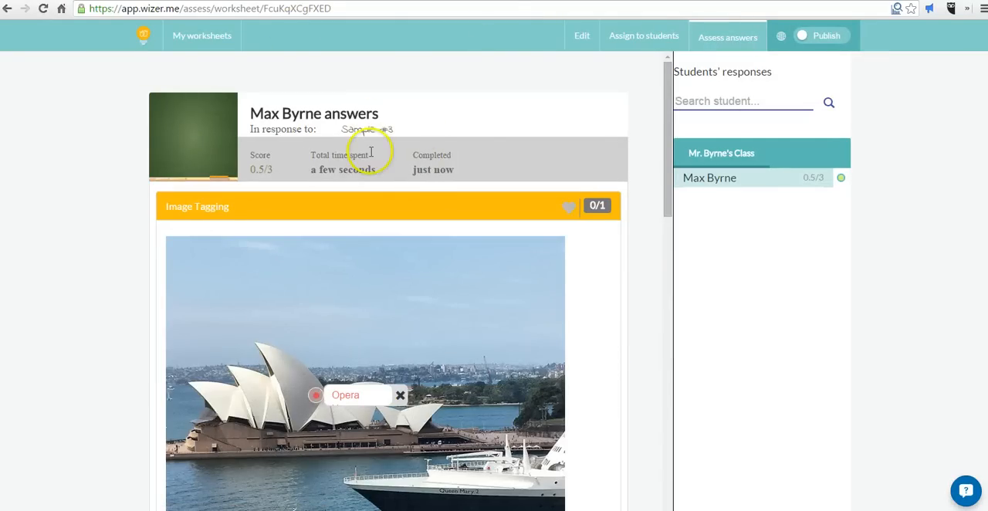
scroll("down", 3)
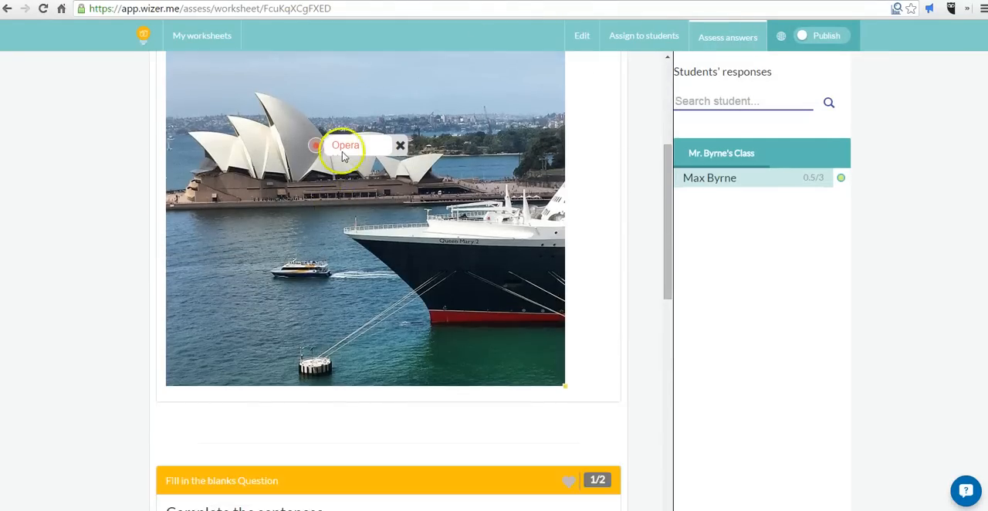
scroll("down", 3)
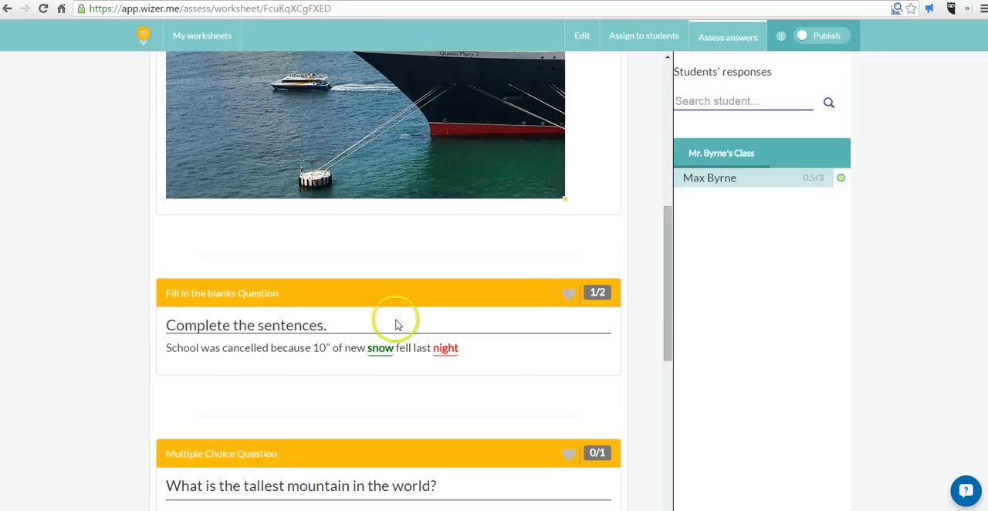
scroll("down", 3)
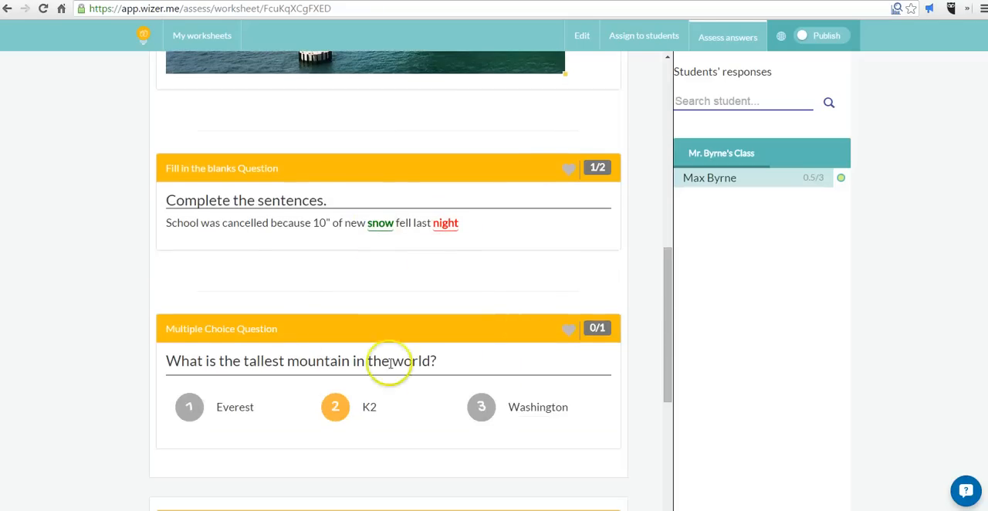